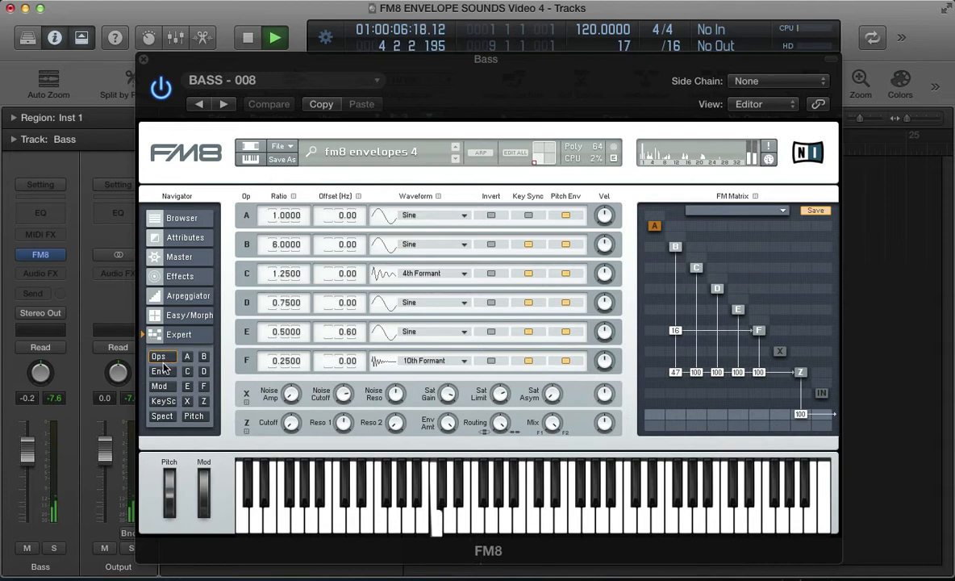
Step: Look over the BASS - 008 preset's Z filter and pitch pages, then the operator overview
{"action": "left_click", "coordinate": [159, 371]}
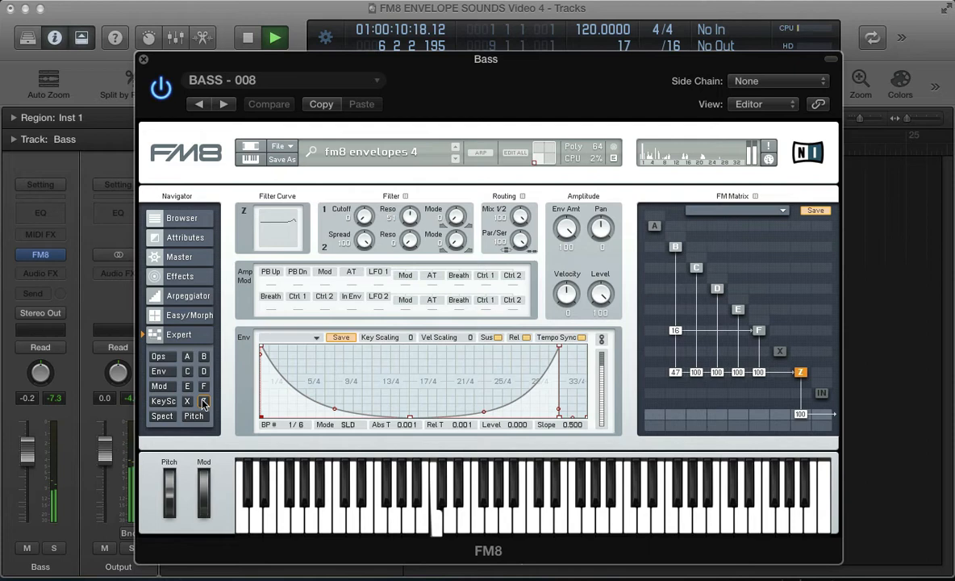
{"action": "left_click", "coordinate": [192, 417]}
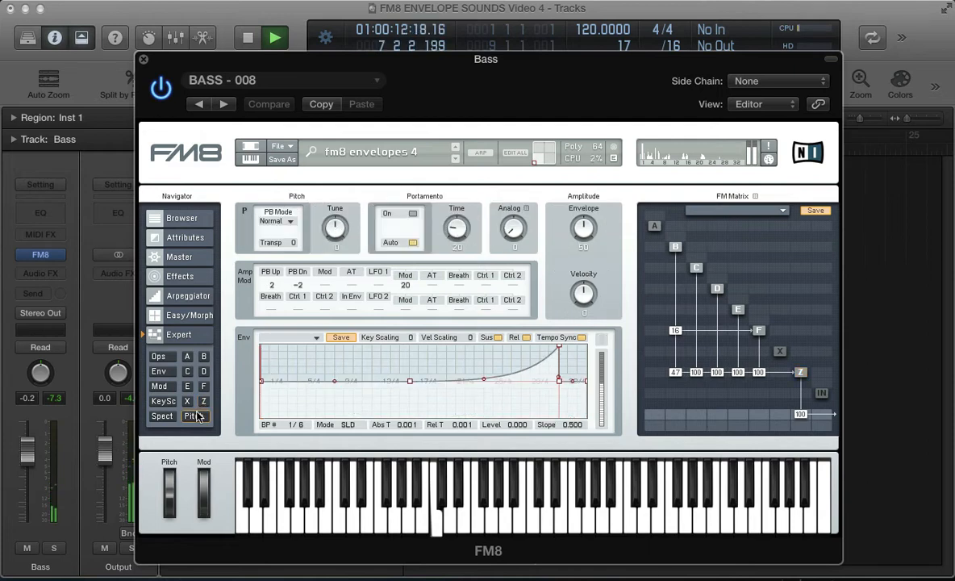
{"action": "left_click", "coordinate": [161, 357]}
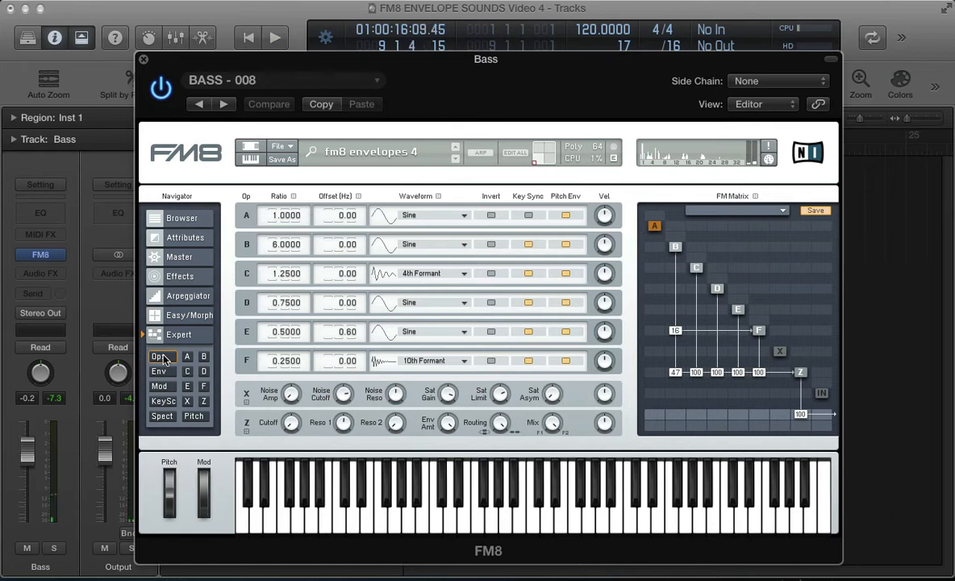
{"action": "left_click", "coordinate": [249, 38]}
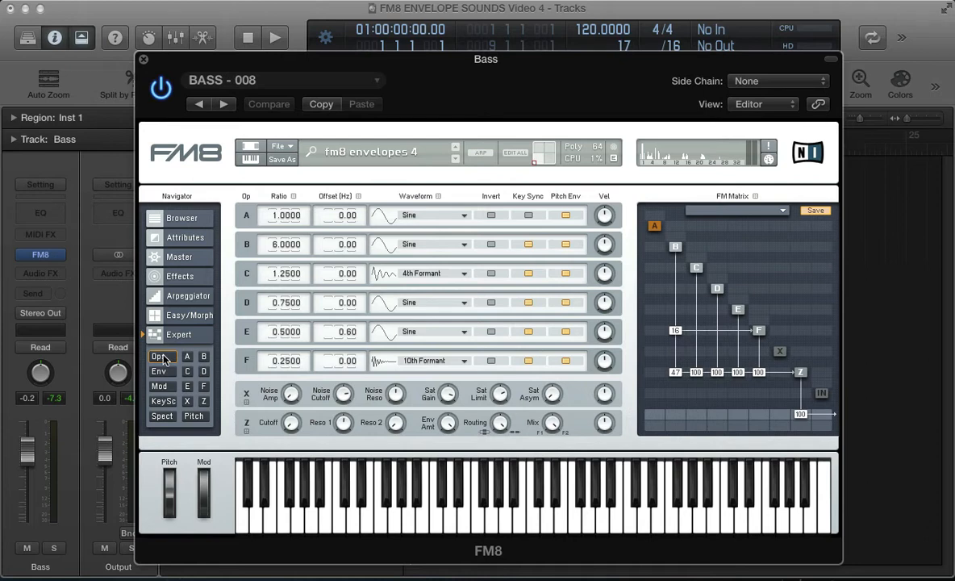
Step: Review the operator envelopes, Z filter envelope and pitch envelope pages again
{"action": "left_click", "coordinate": [159, 371]}
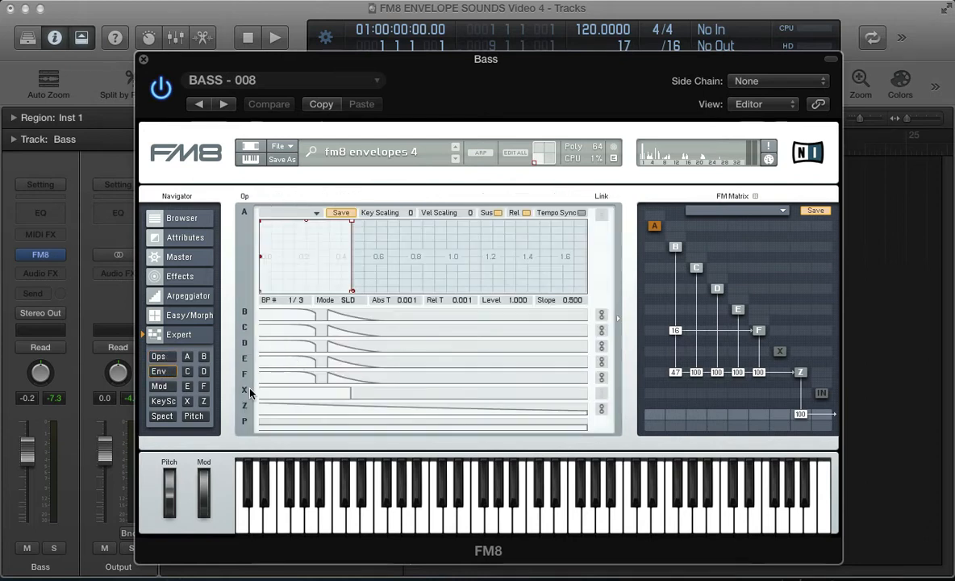
{"action": "left_click", "coordinate": [203, 401]}
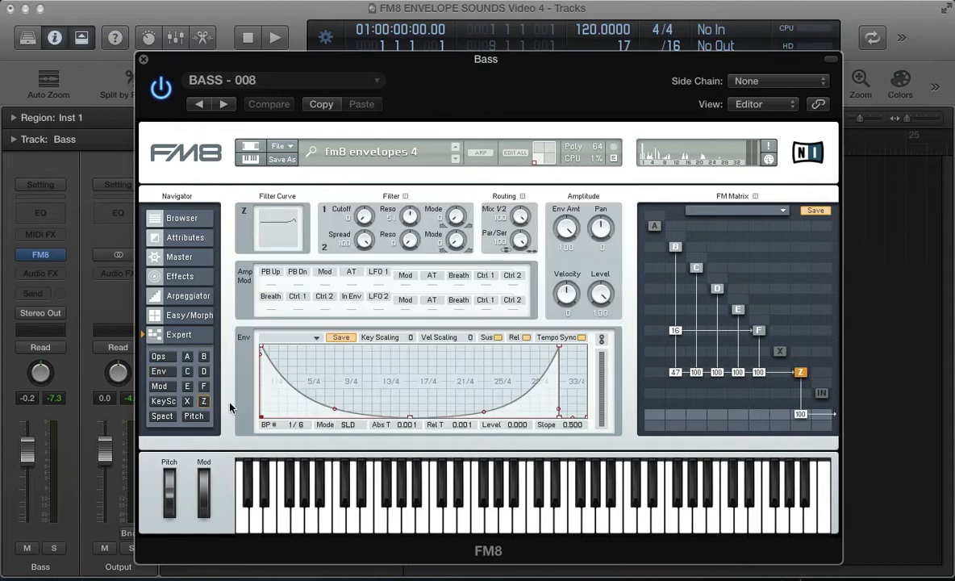
{"action": "left_click", "coordinate": [194, 416]}
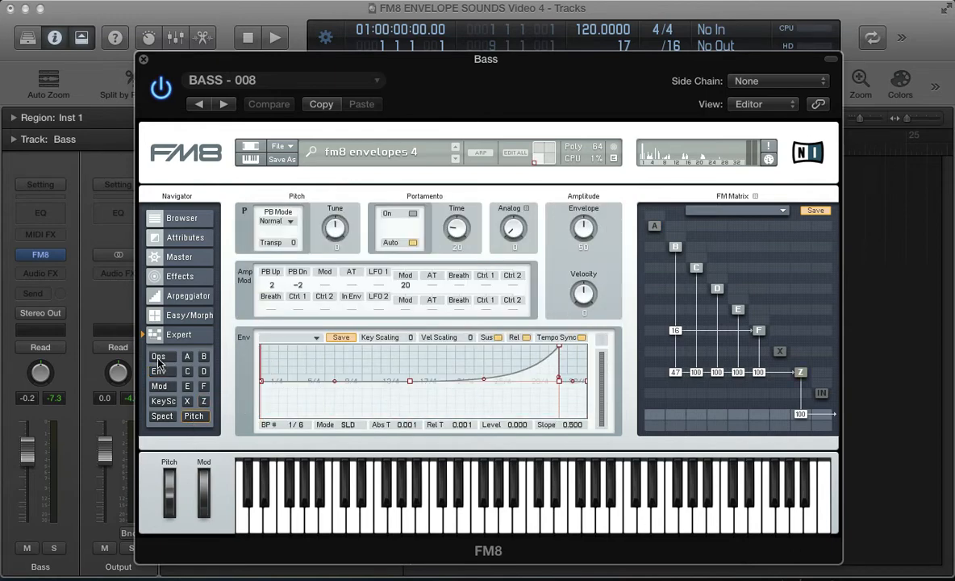
{"action": "left_click", "coordinate": [278, 146]}
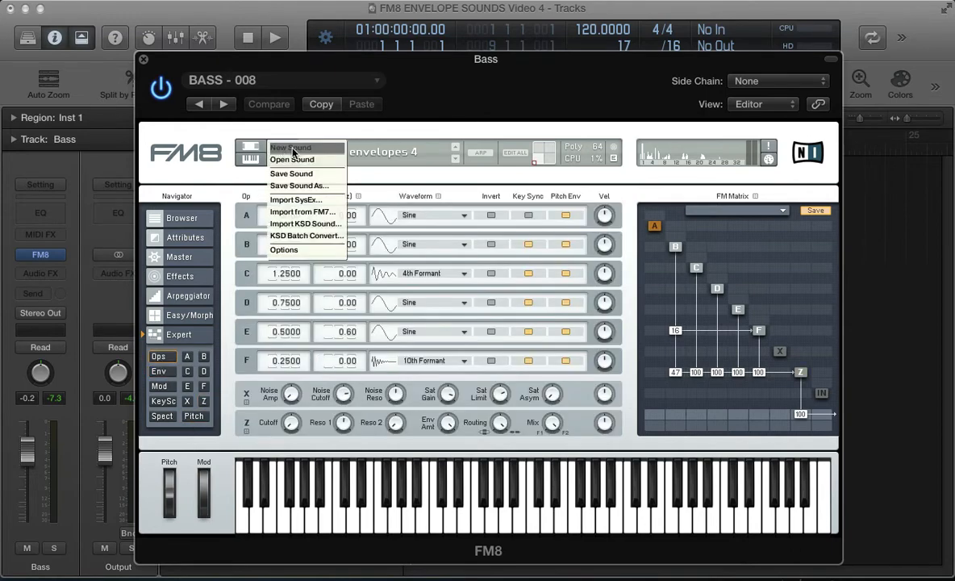
Step: Load a blank NewSound patch and return to the operator overview
{"action": "left_click", "coordinate": [288, 147]}
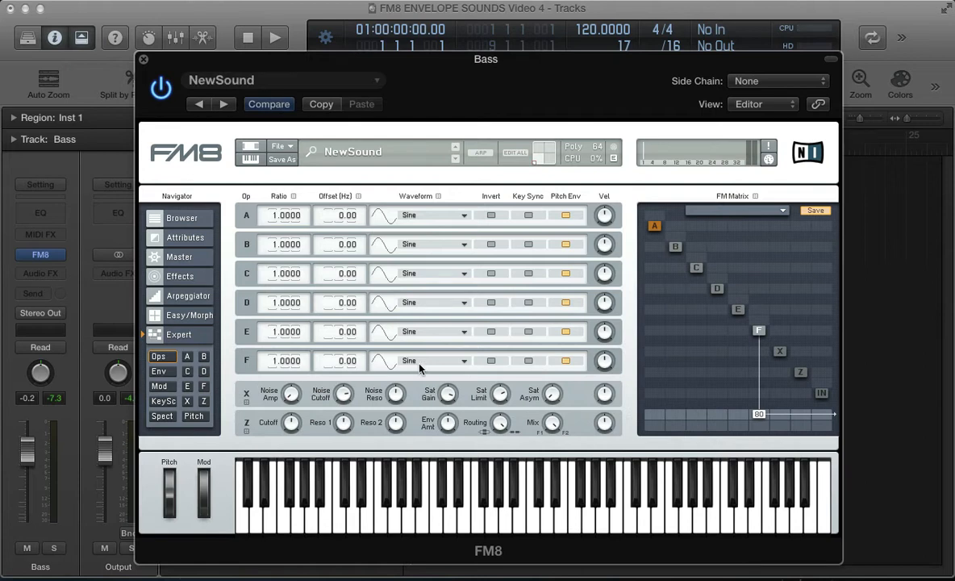
{"action": "mouse_move", "coordinate": [343, 340]}
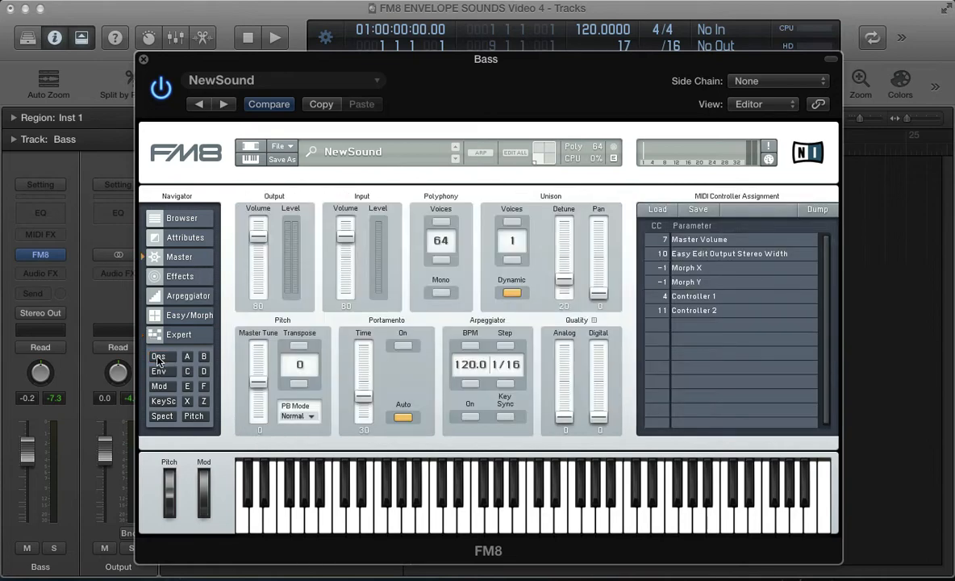
{"action": "left_click", "coordinate": [162, 356]}
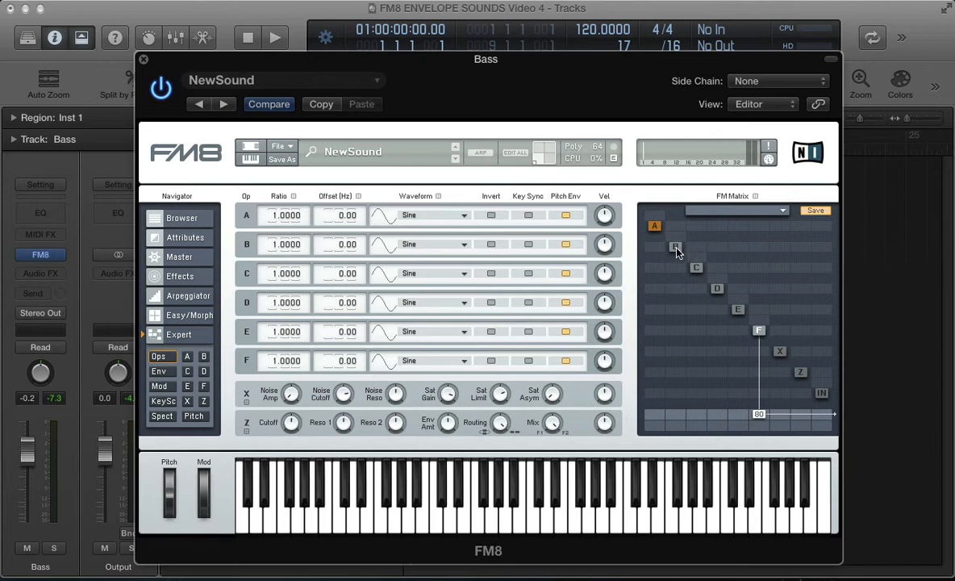
{"action": "mouse_move", "coordinate": [696, 271]}
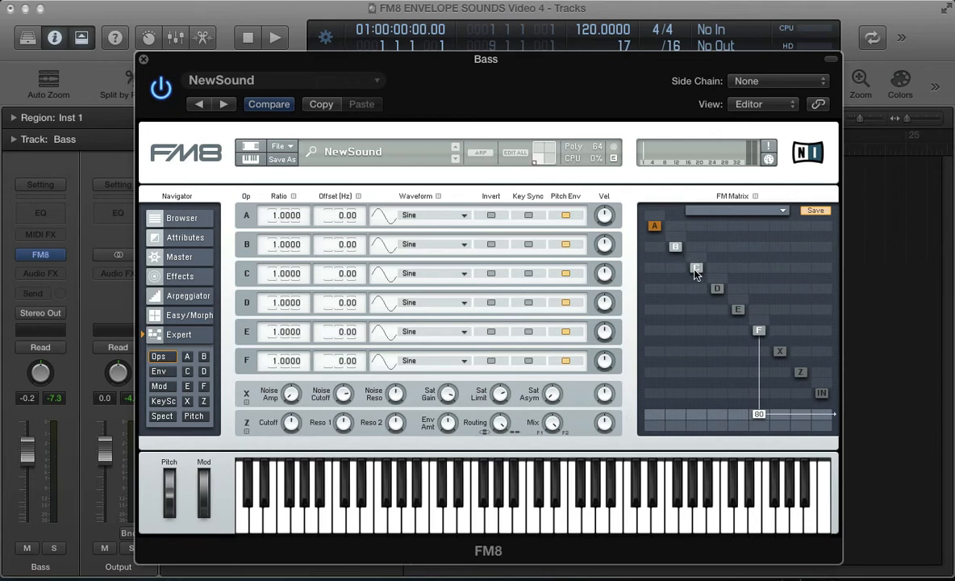
{"action": "mouse_move", "coordinate": [734, 318]}
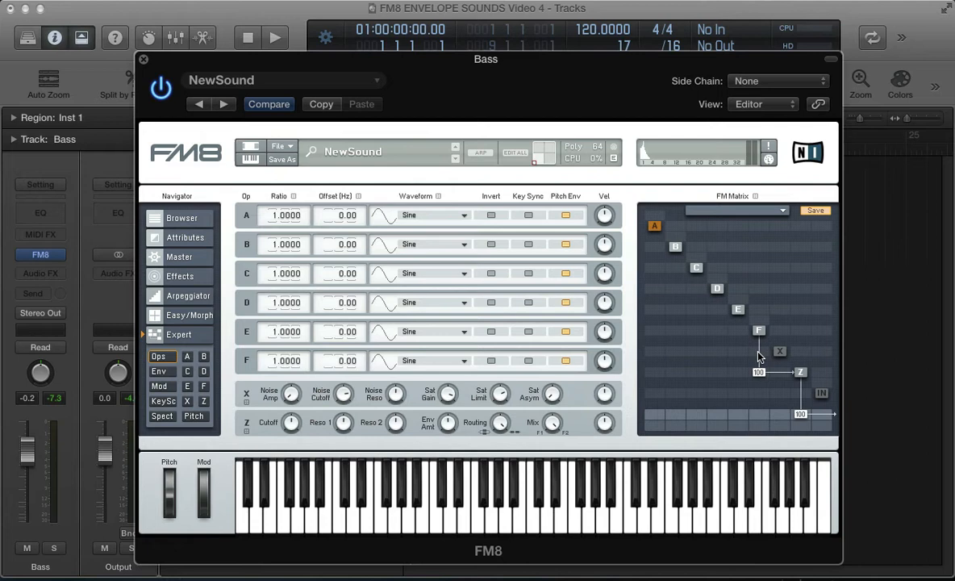
{"action": "mouse_move", "coordinate": [738, 383]}
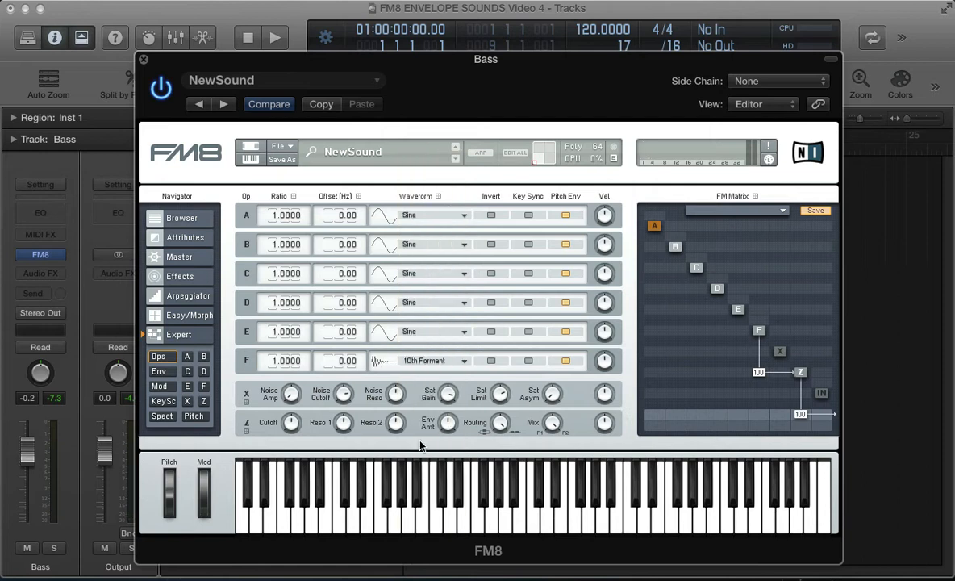
Step: Route E and F into Z at 100; give F a 10th Formant wave at ratio 0.25
{"action": "left_click", "coordinate": [284, 360]}
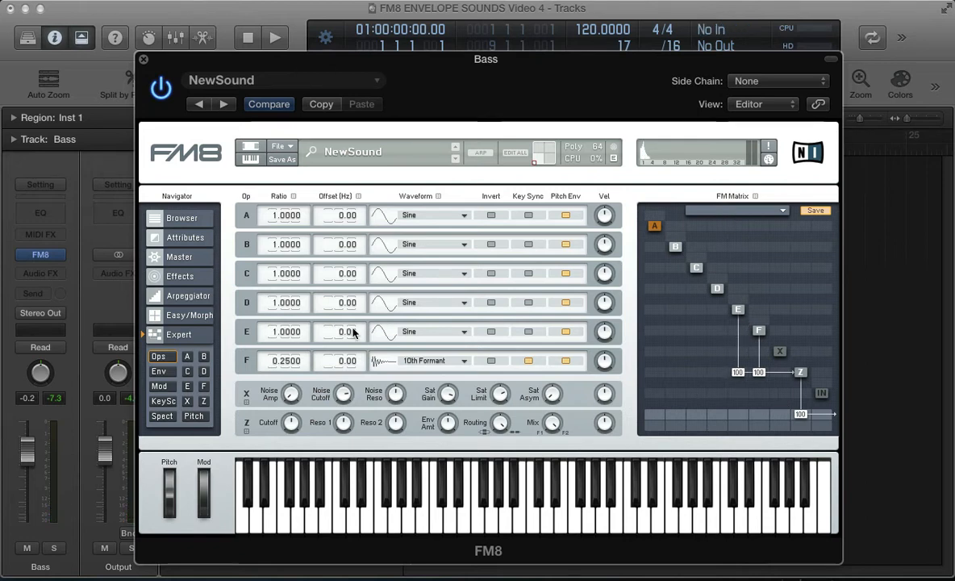
Step: Route C and D into Z at 100, with ratios C 1.25, D 0.75, E 0.5
{"action": "left_click", "coordinate": [283, 332]}
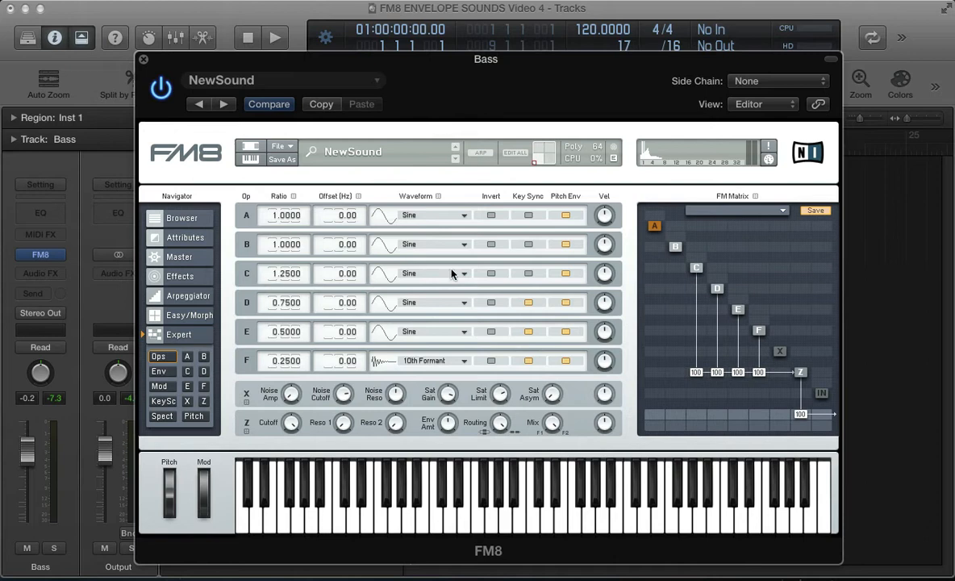
Step: Give operator C the 4th Formant waveform
{"action": "left_click", "coordinate": [460, 272]}
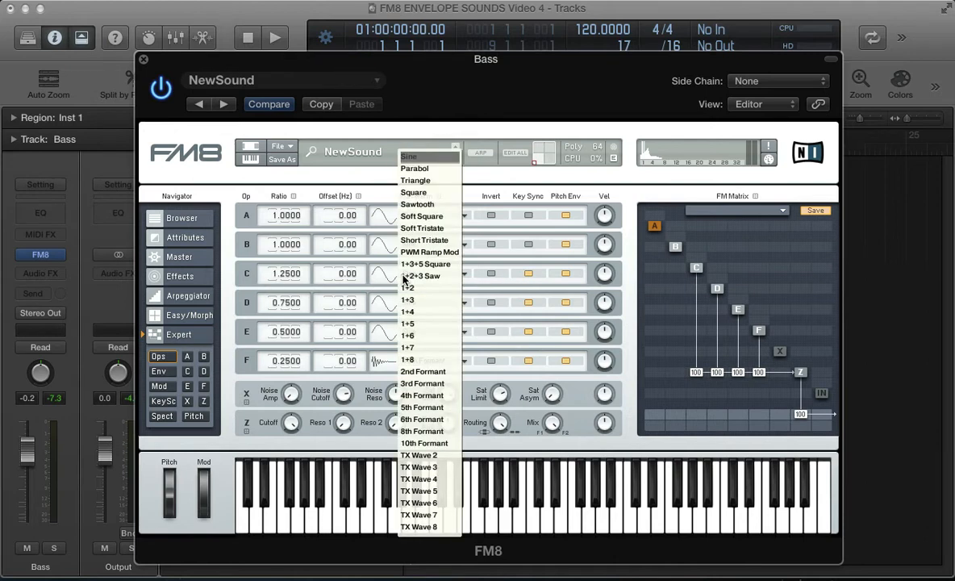
{"action": "left_click", "coordinate": [420, 394]}
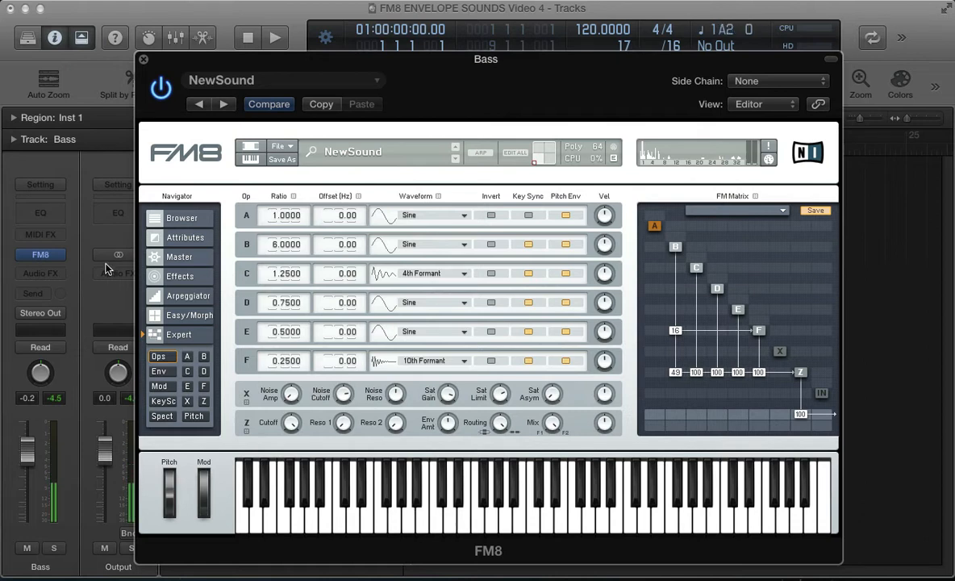
Step: Enable Mono on the Master page with 2 unison voices, 0 detune and digital quality 73
{"action": "left_click", "coordinate": [179, 257]}
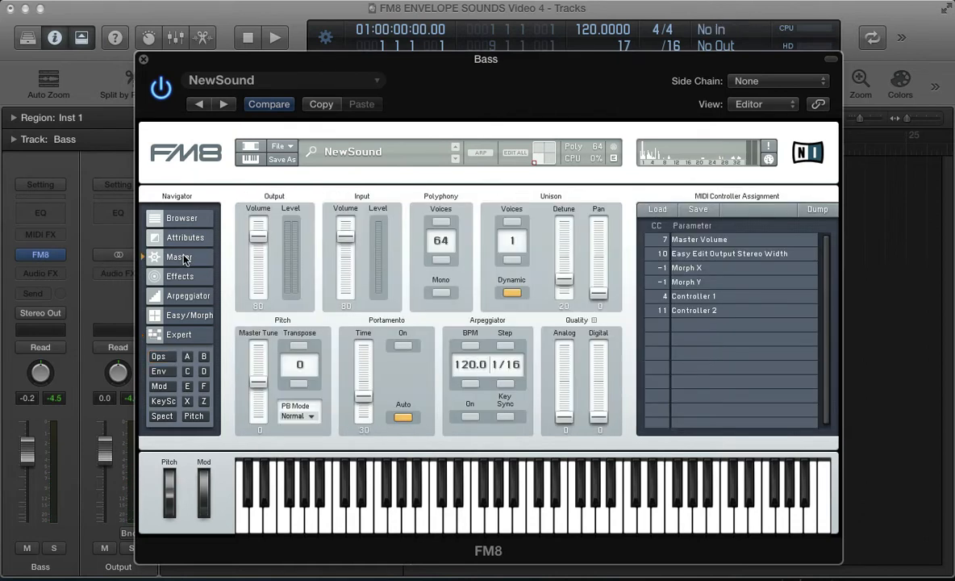
{"action": "left_click", "coordinate": [511, 241]}
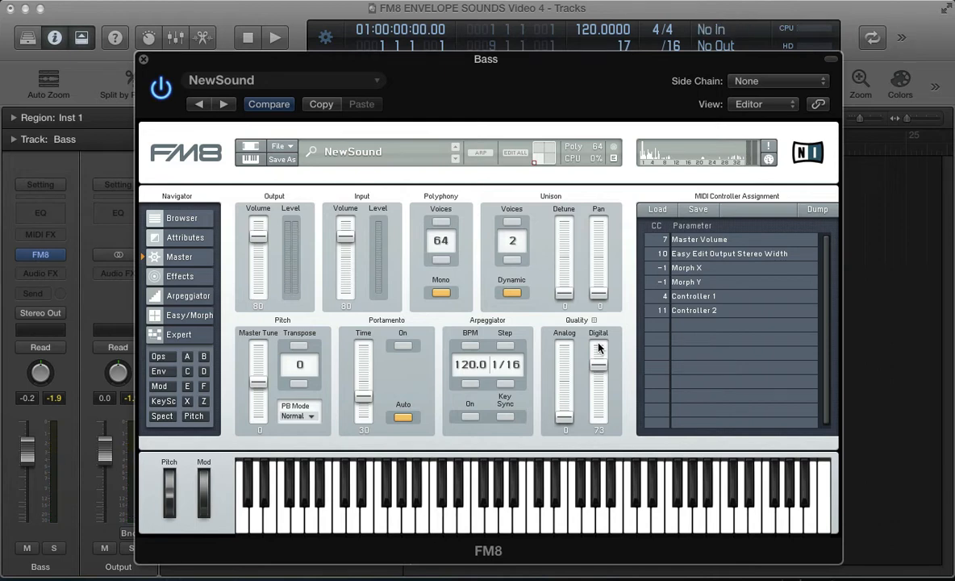
{"action": "mouse_move", "coordinate": [251, 425]}
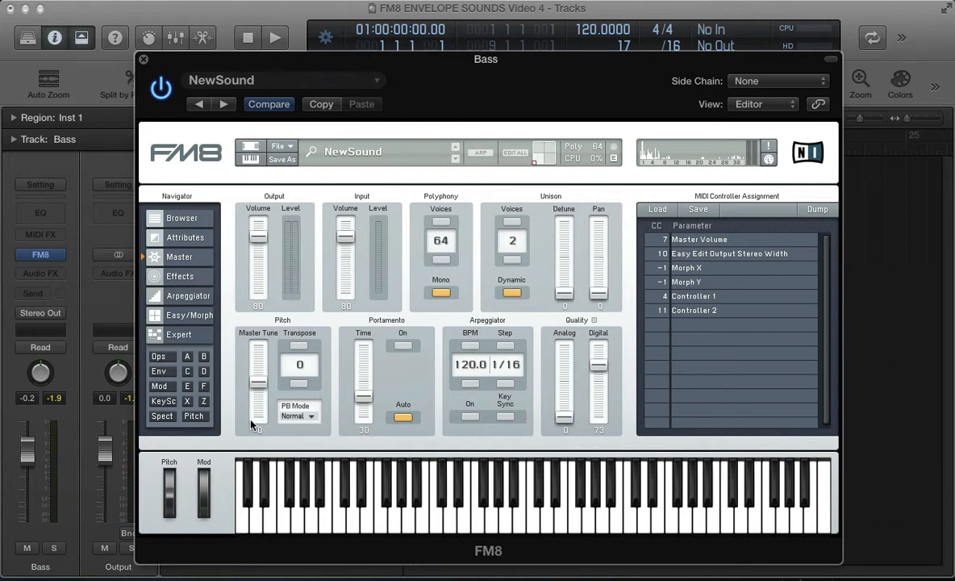
{"action": "mouse_move", "coordinate": [119, 424]}
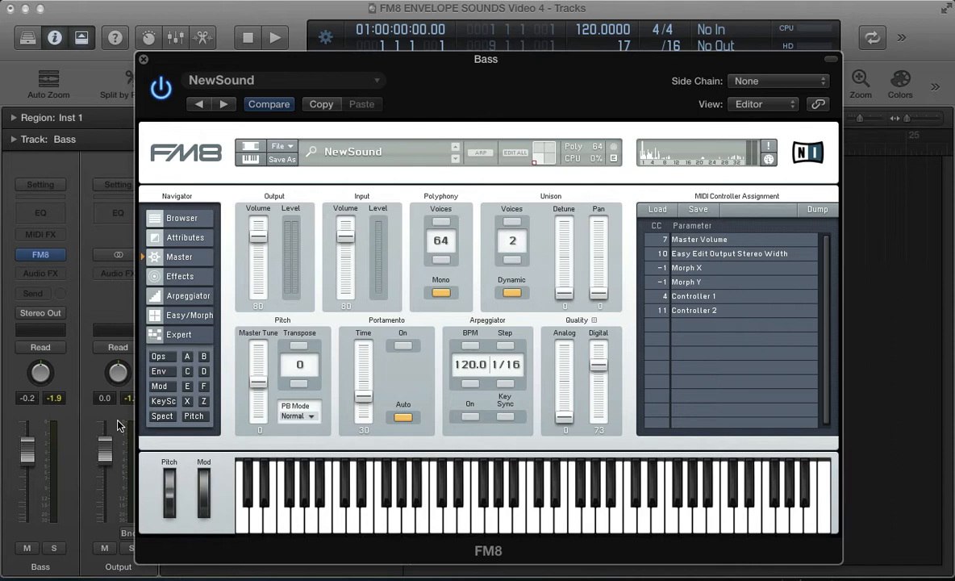
{"action": "left_click", "coordinate": [161, 371]}
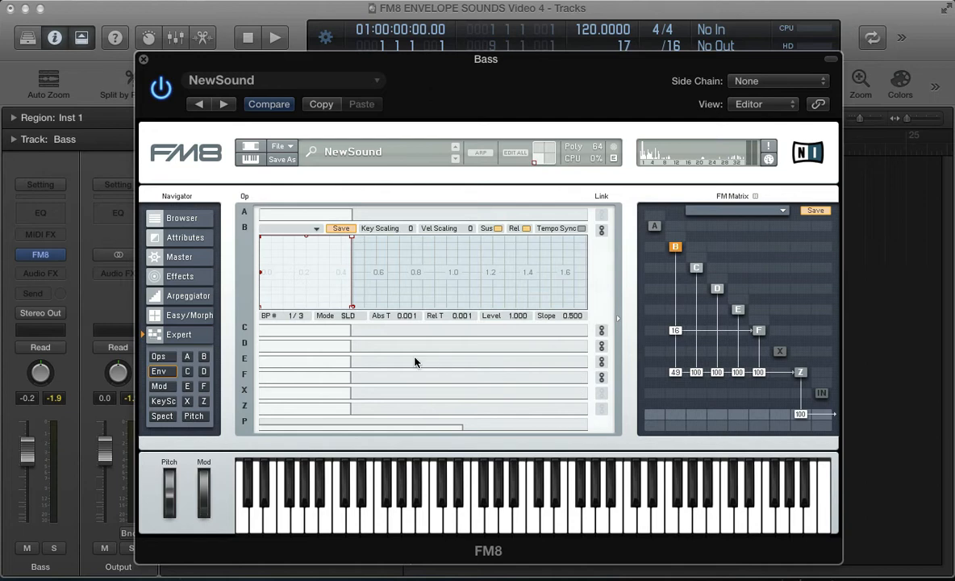
{"action": "mouse_move", "coordinate": [702, 320]}
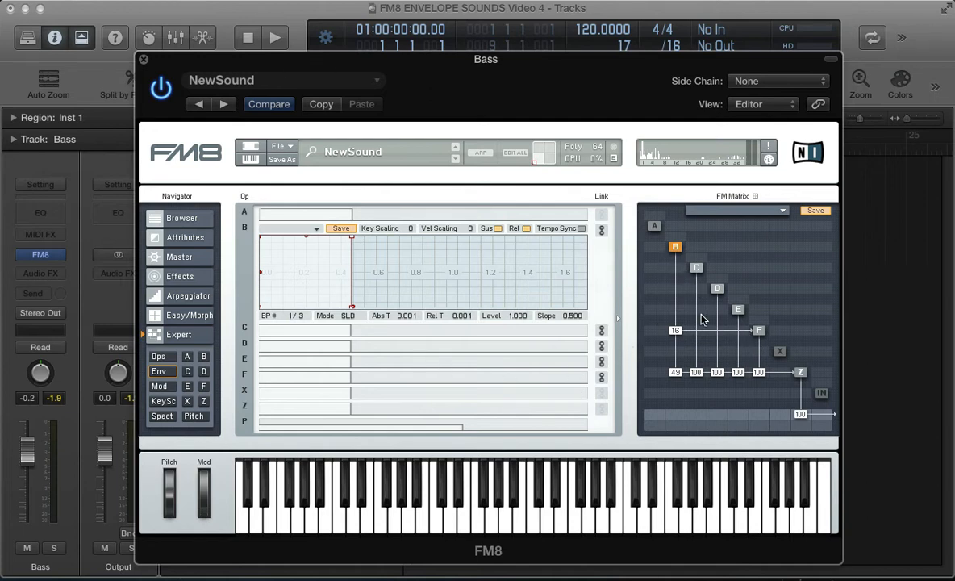
{"action": "mouse_move", "coordinate": [302, 294]}
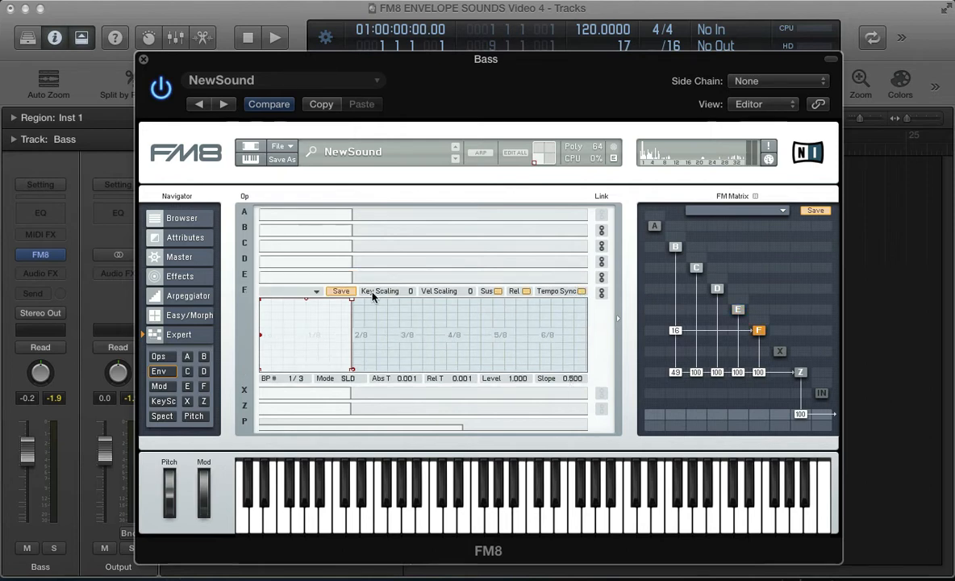
{"action": "mouse_move", "coordinate": [396, 324]}
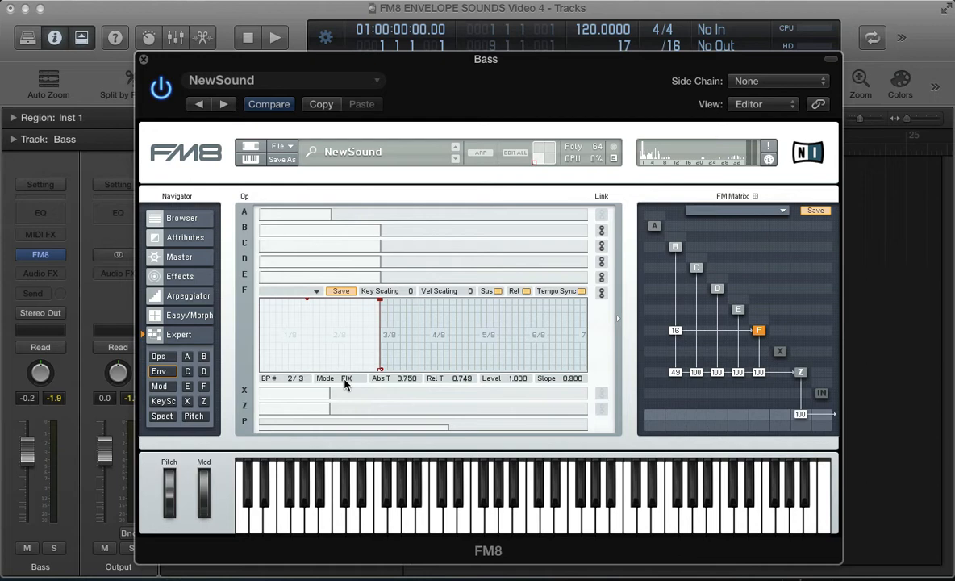
{"action": "mouse_move", "coordinate": [302, 341]}
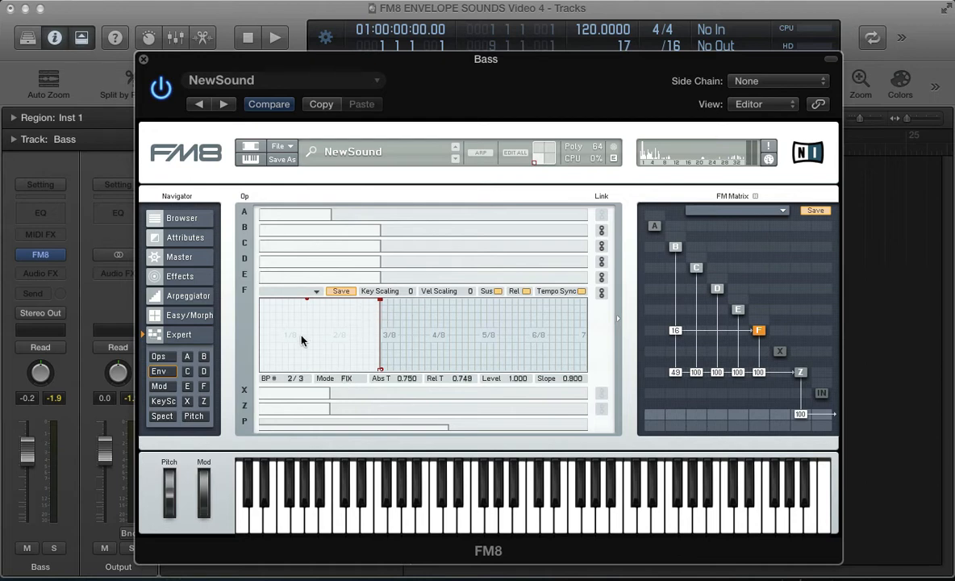
Step: Shape operator F's envelope opening: start at full level and dip down to zero
{"action": "left_click_drag", "start_coordinate": [307, 299], "coordinate": [286, 339]}
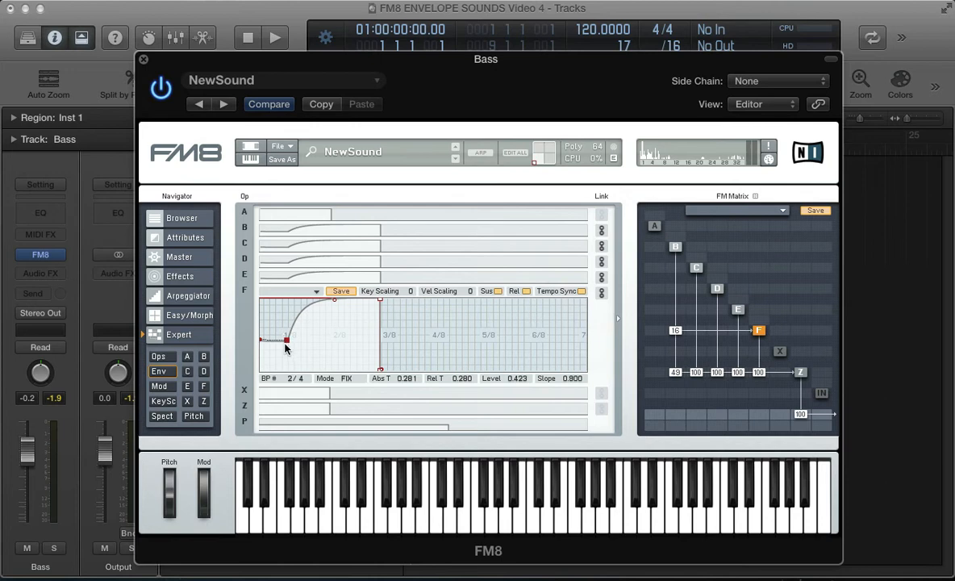
{"action": "mouse_move", "coordinate": [272, 349]}
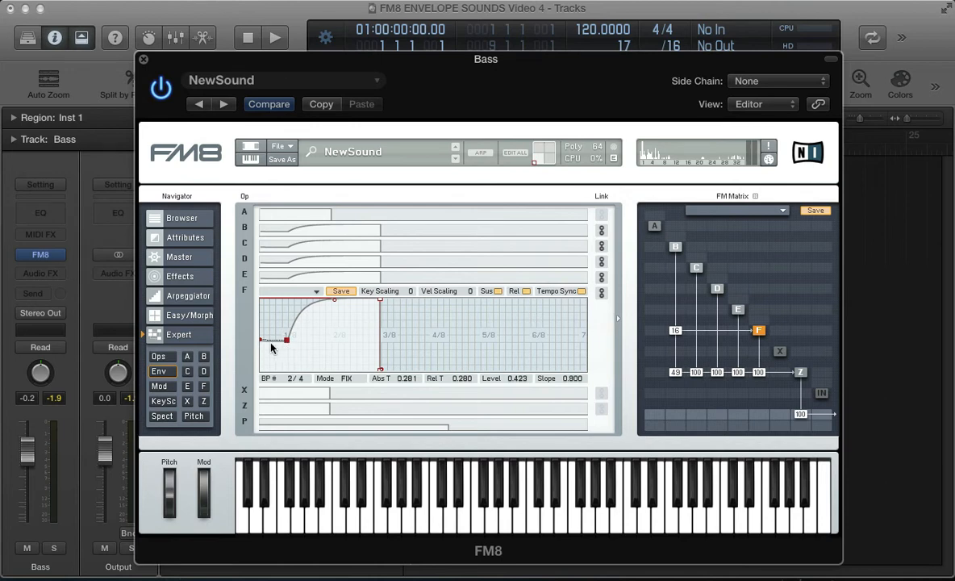
{"action": "mouse_move", "coordinate": [277, 345]}
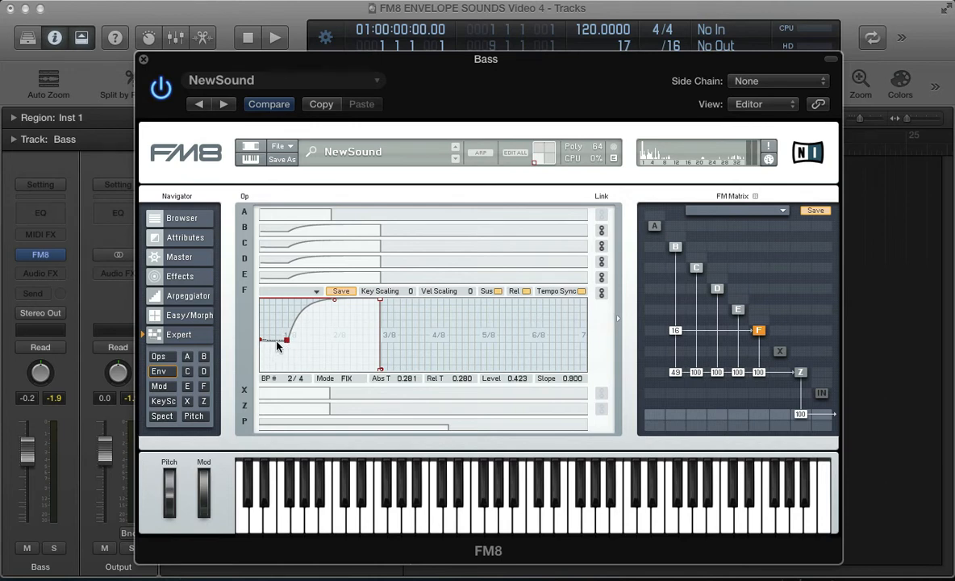
{"action": "left_click_drag", "start_coordinate": [285, 339], "coordinate": [273, 346]}
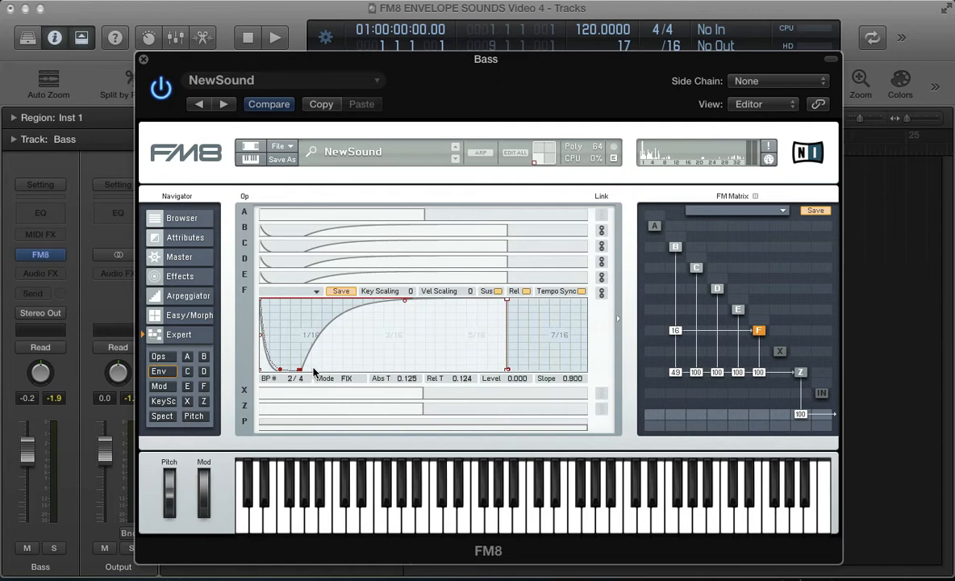
{"action": "mouse_move", "coordinate": [298, 372]}
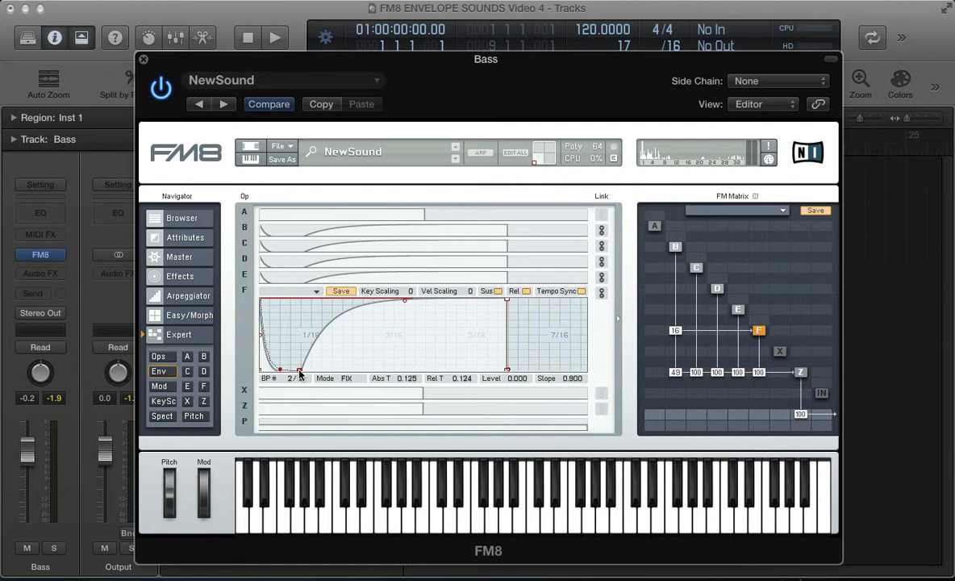
{"action": "left_click_drag", "start_coordinate": [300, 373], "coordinate": [281, 335]}
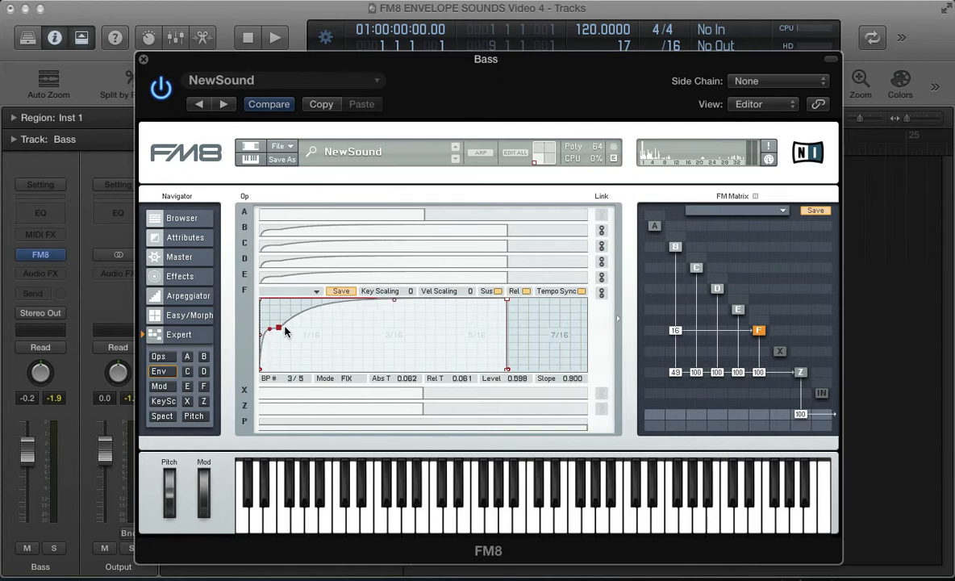
{"action": "left_click_drag", "start_coordinate": [283, 331], "coordinate": [259, 302]}
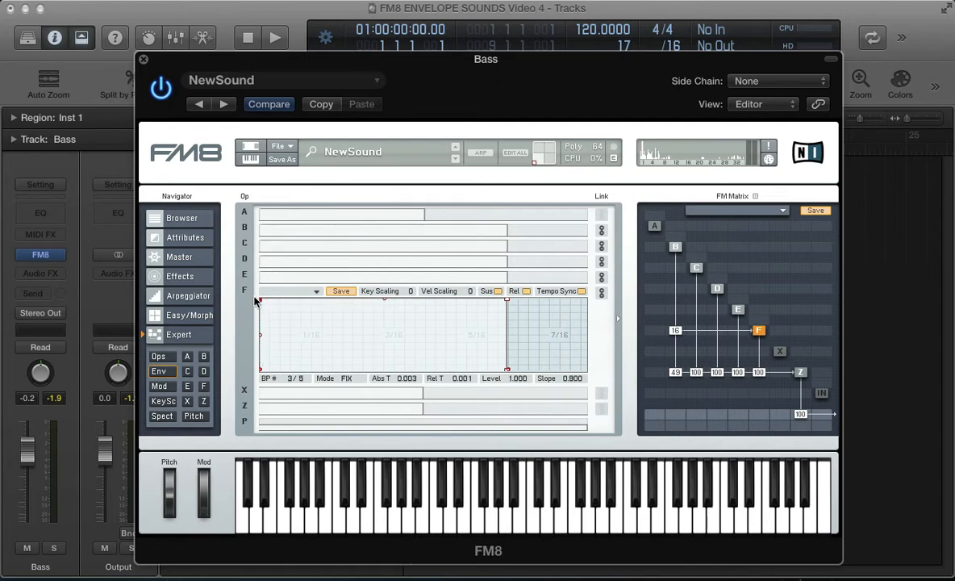
{"action": "mouse_move", "coordinate": [380, 336]}
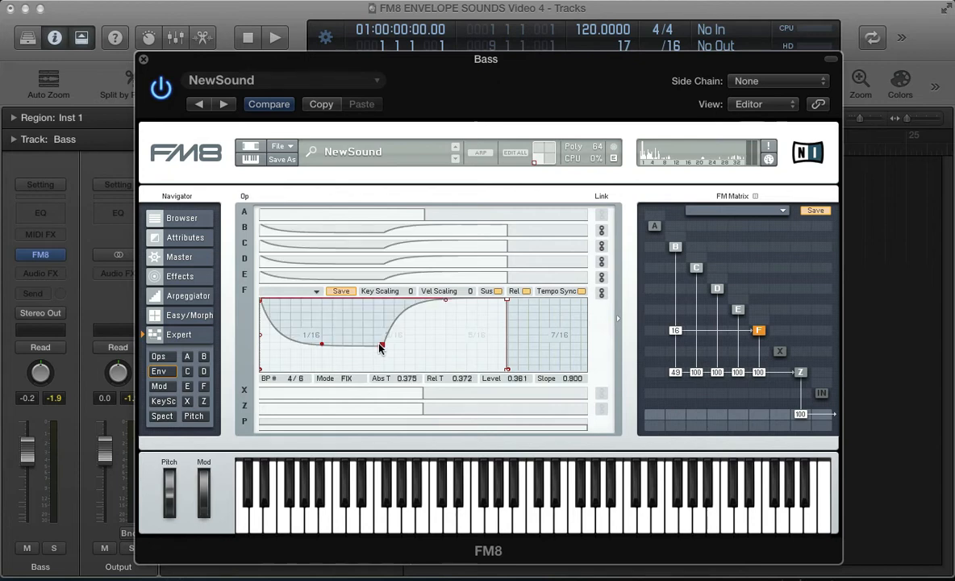
{"action": "left_click_drag", "start_coordinate": [382, 345], "coordinate": [382, 346]}
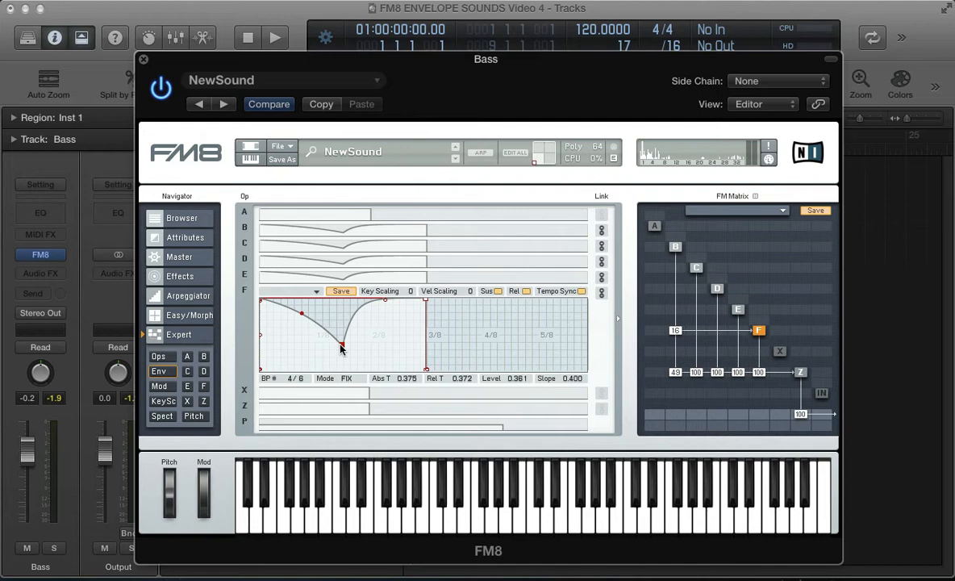
{"action": "left_click_drag", "start_coordinate": [342, 349], "coordinate": [328, 363]}
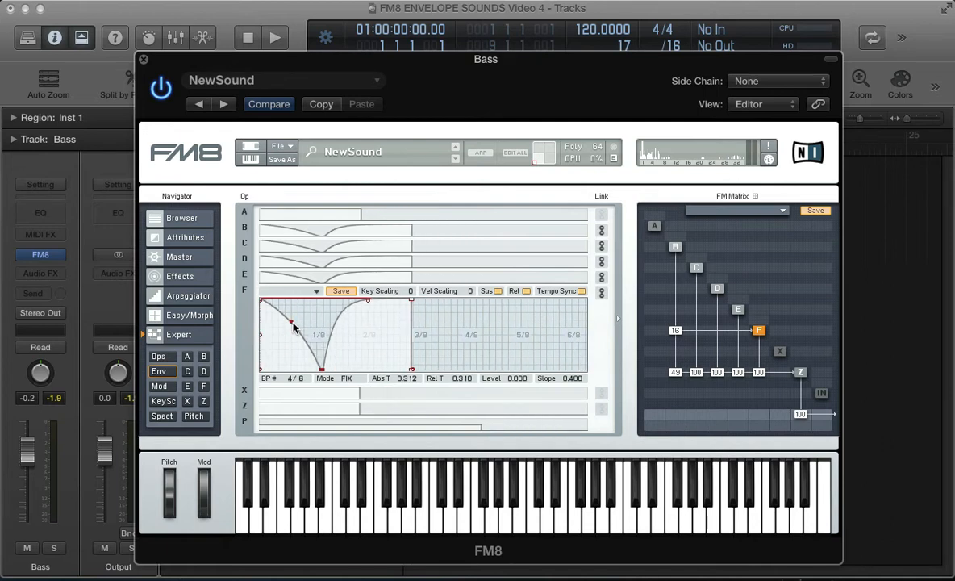
{"action": "left_click_drag", "start_coordinate": [293, 327], "coordinate": [299, 305]}
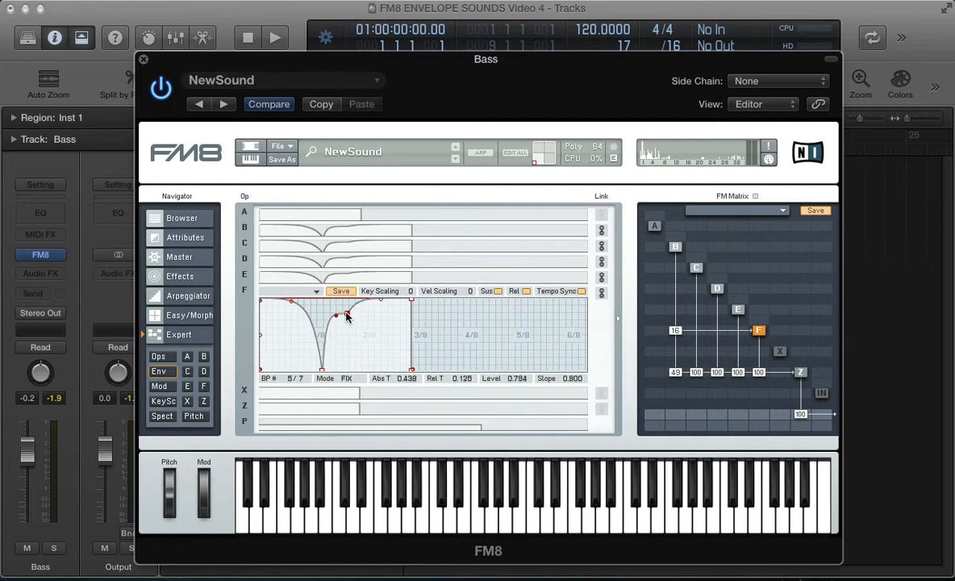
Step: Draw a second curved decay to zero in F's envelope, then close FM8
{"action": "left_click_drag", "start_coordinate": [337, 314], "coordinate": [332, 372]}
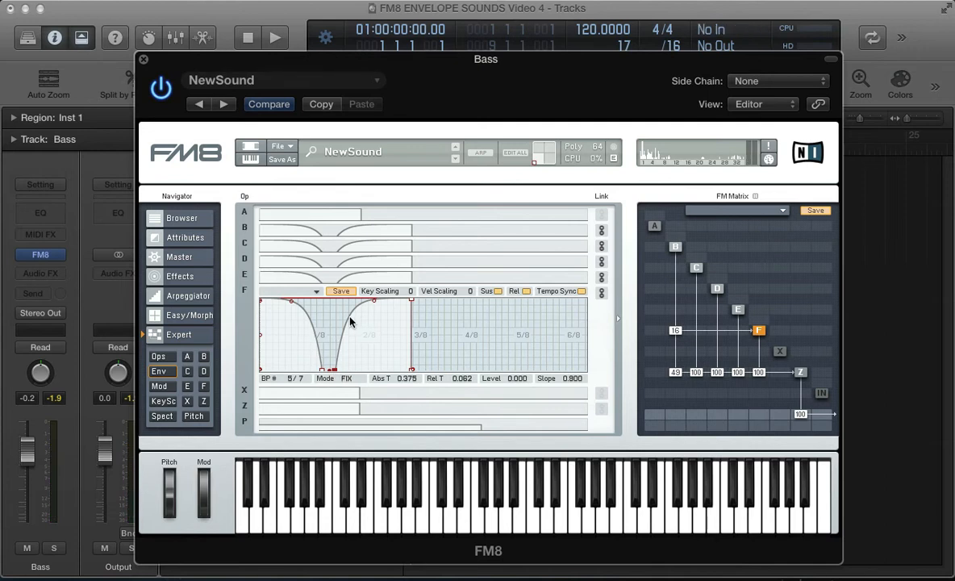
{"action": "left_click_drag", "start_coordinate": [347, 327], "coordinate": [344, 316]}
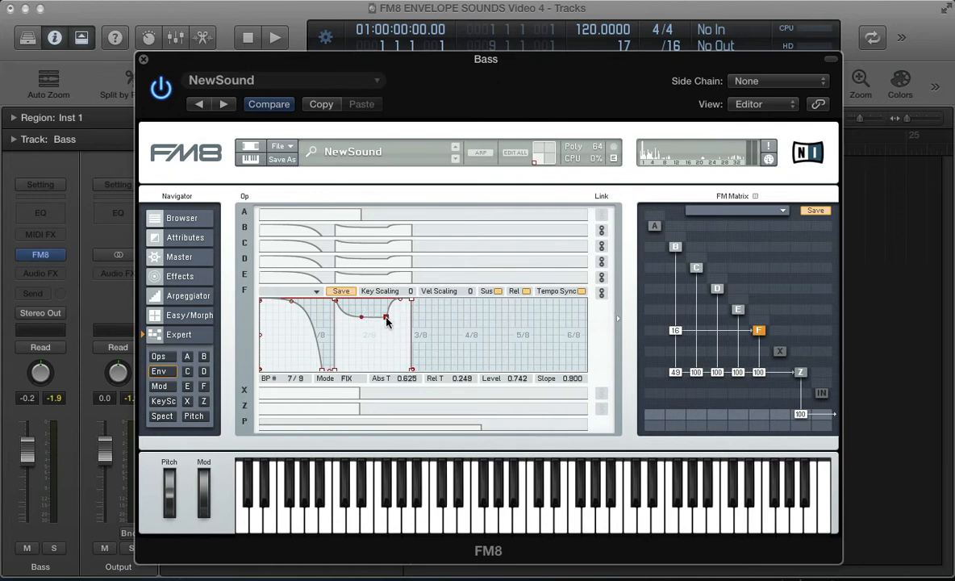
{"action": "left_click_drag", "start_coordinate": [386, 318], "coordinate": [414, 358]}
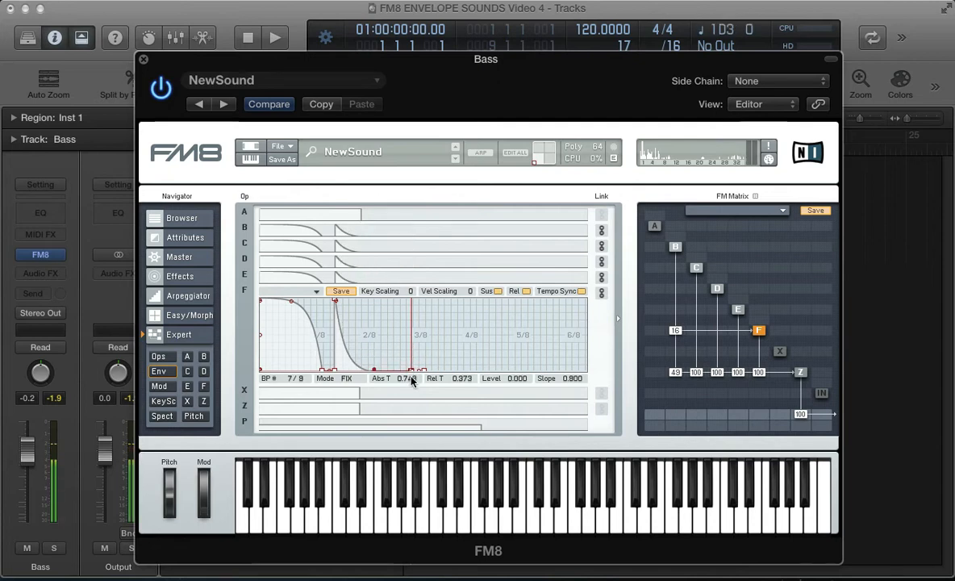
{"action": "left_click_drag", "start_coordinate": [411, 380], "coordinate": [374, 362]}
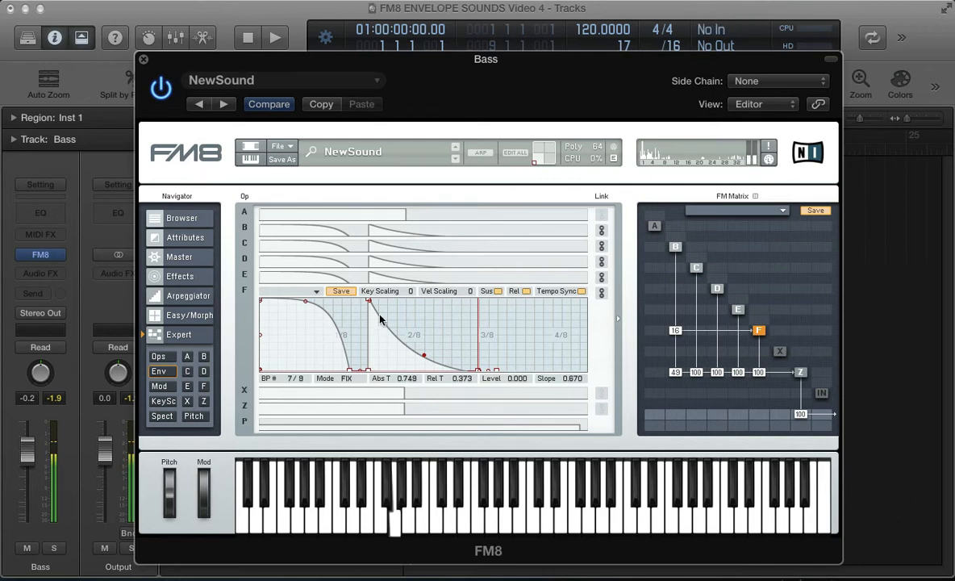
{"action": "left_click_drag", "start_coordinate": [368, 300], "coordinate": [368, 312]}
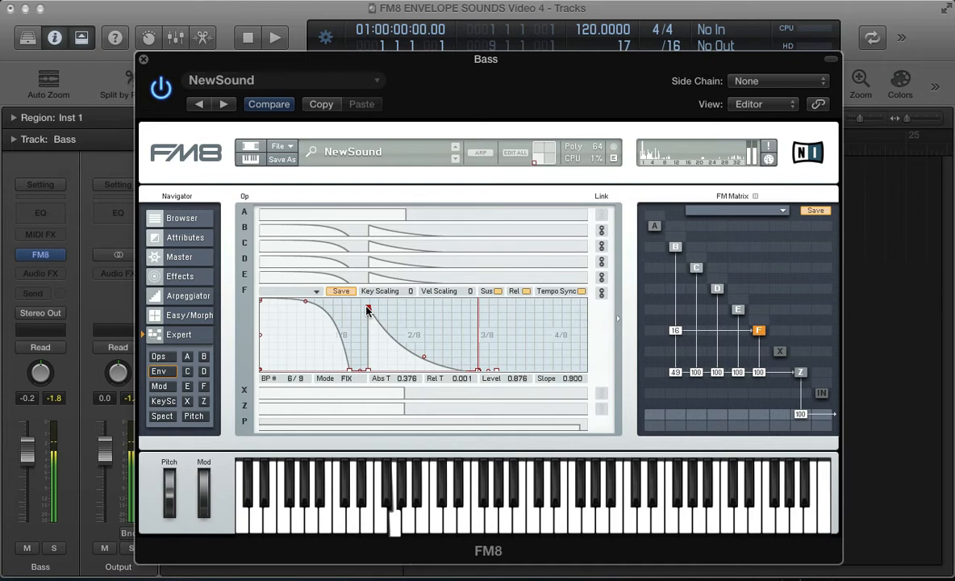
{"action": "left_click", "coordinate": [144, 64]}
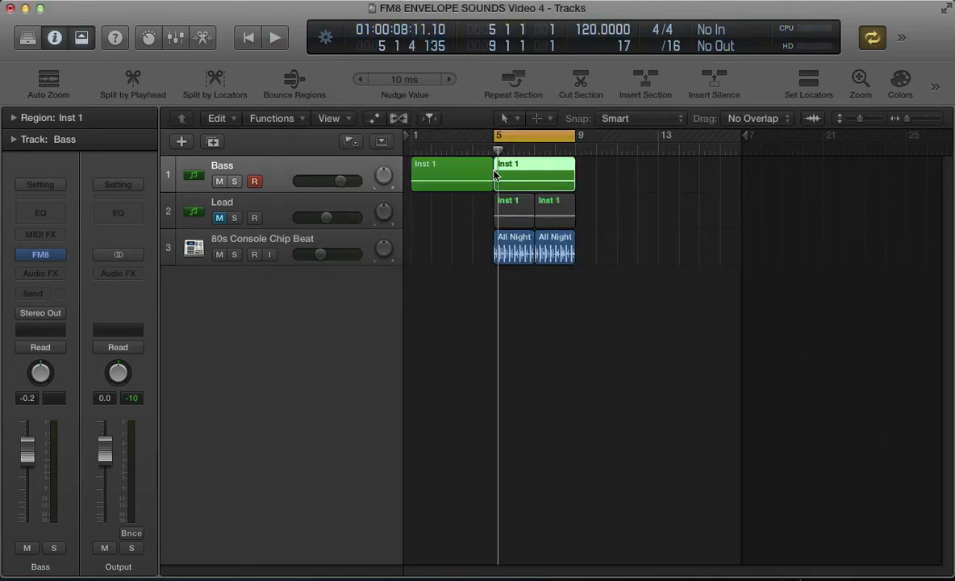
Step: Select the Bass region after bar 5 and reopen FM8 on the Bass track
{"action": "left_click", "coordinate": [276, 37]}
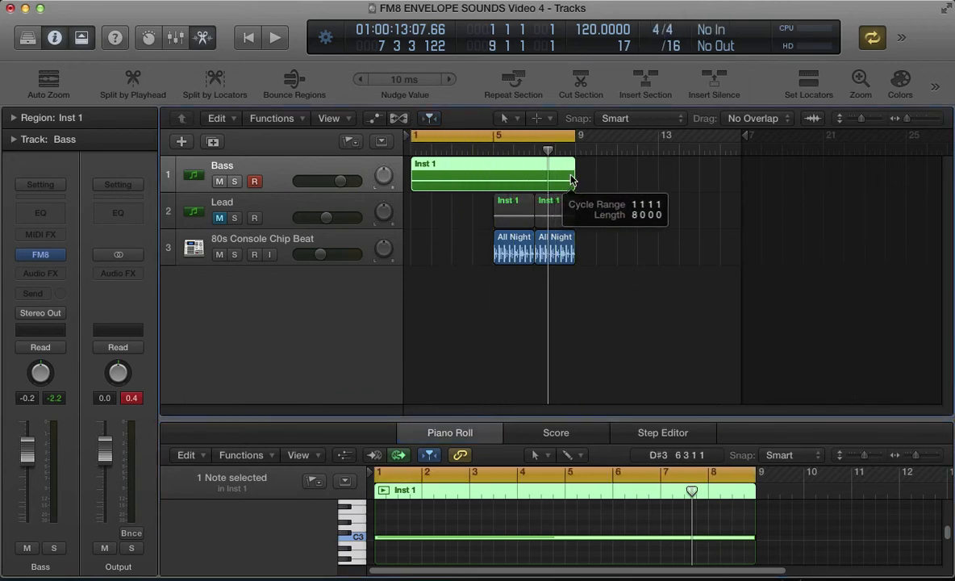
{"action": "left_click", "coordinate": [40, 254]}
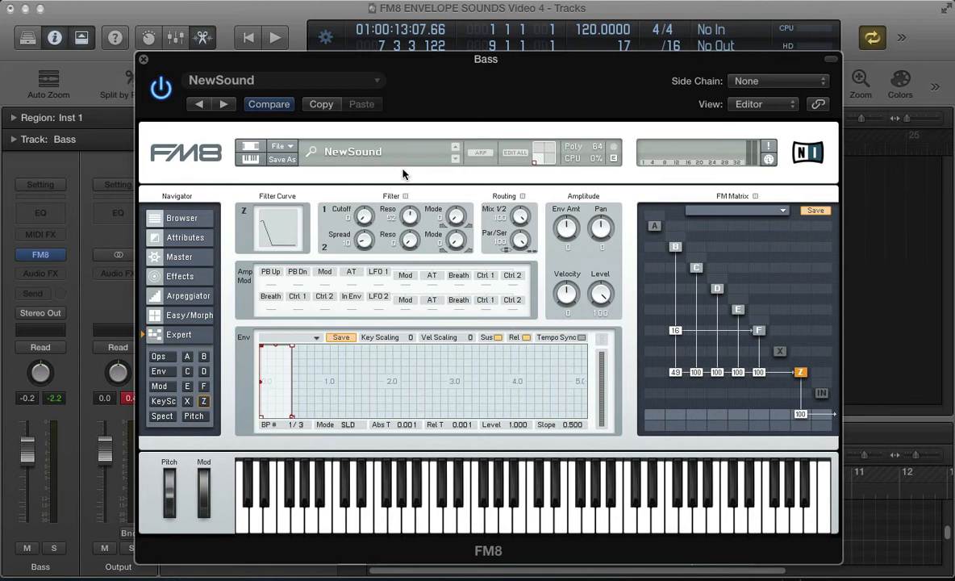
{"action": "mouse_move", "coordinate": [480, 213]}
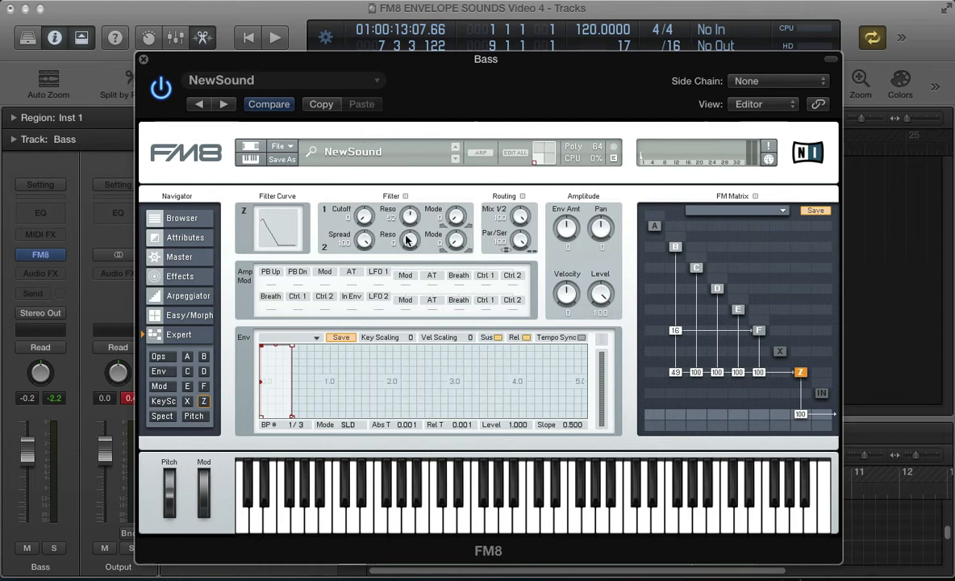
{"action": "mouse_move", "coordinate": [451, 249]}
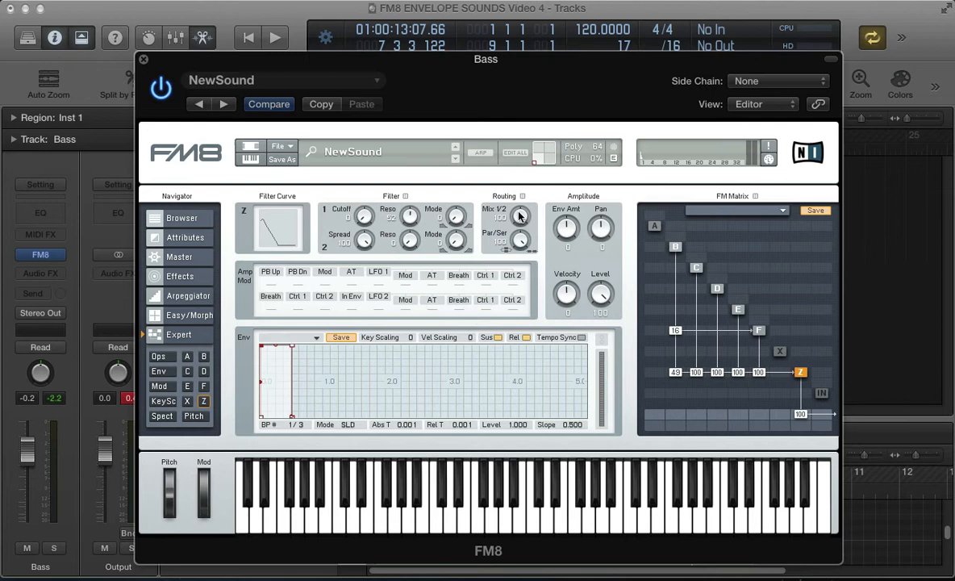
{"action": "mouse_move", "coordinate": [559, 239]}
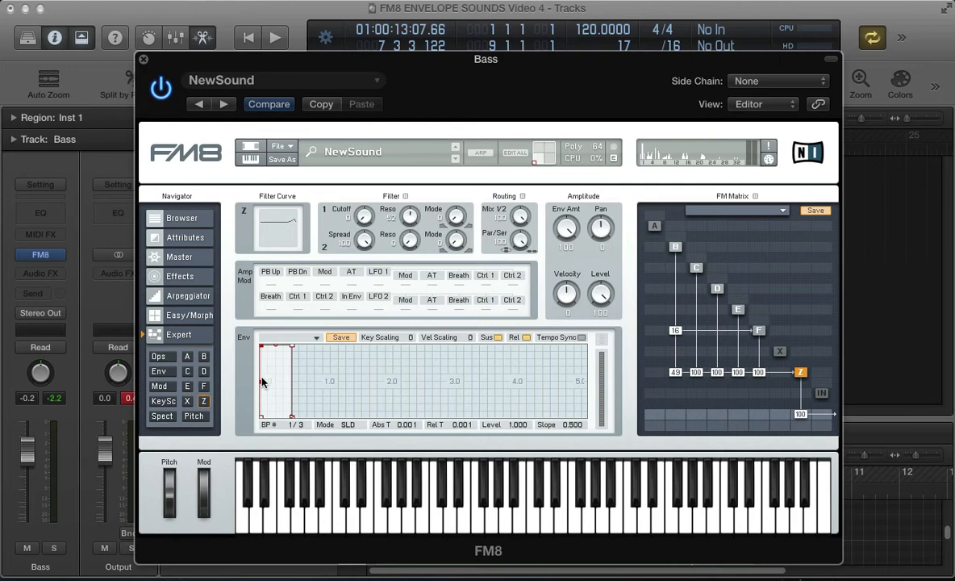
Step: Set filter Z's spread and envelope amount to 100 and select its first envelope breakpoint
{"action": "left_click", "coordinate": [582, 337]}
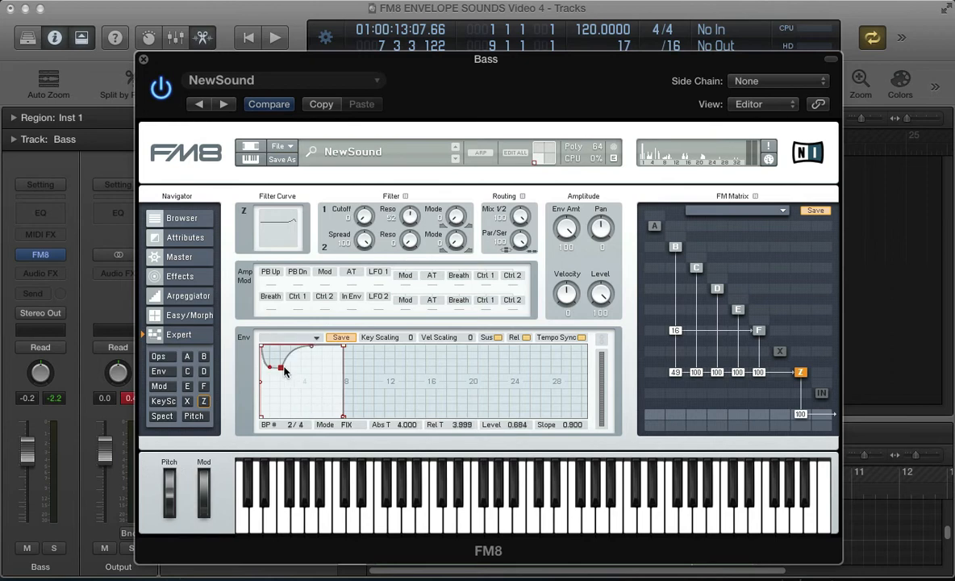
Step: Add a zero-level point at time 8 and move the final point to time 16 at full level
{"action": "left_click_drag", "start_coordinate": [285, 370], "coordinate": [280, 377]}
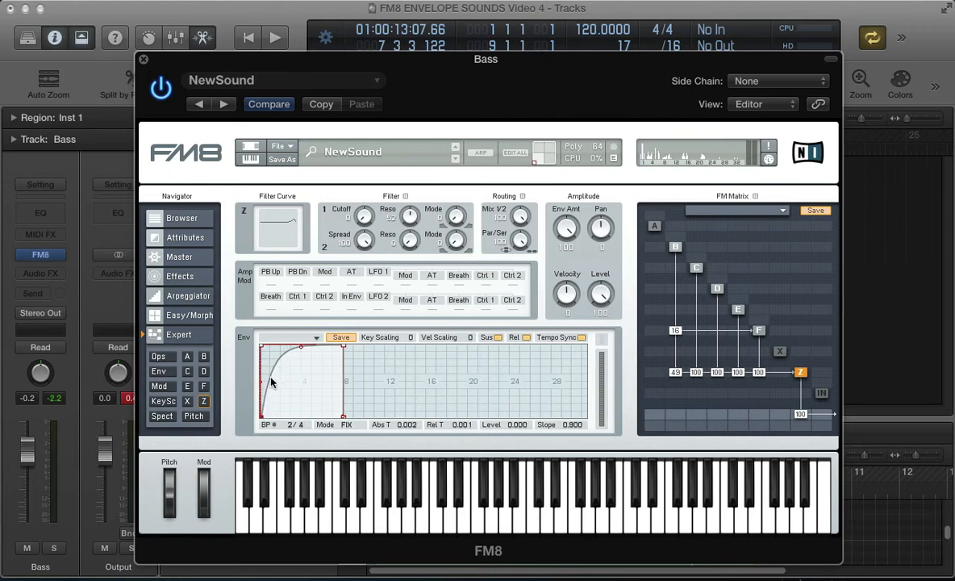
{"action": "left_click_drag", "start_coordinate": [301, 347], "coordinate": [282, 363]}
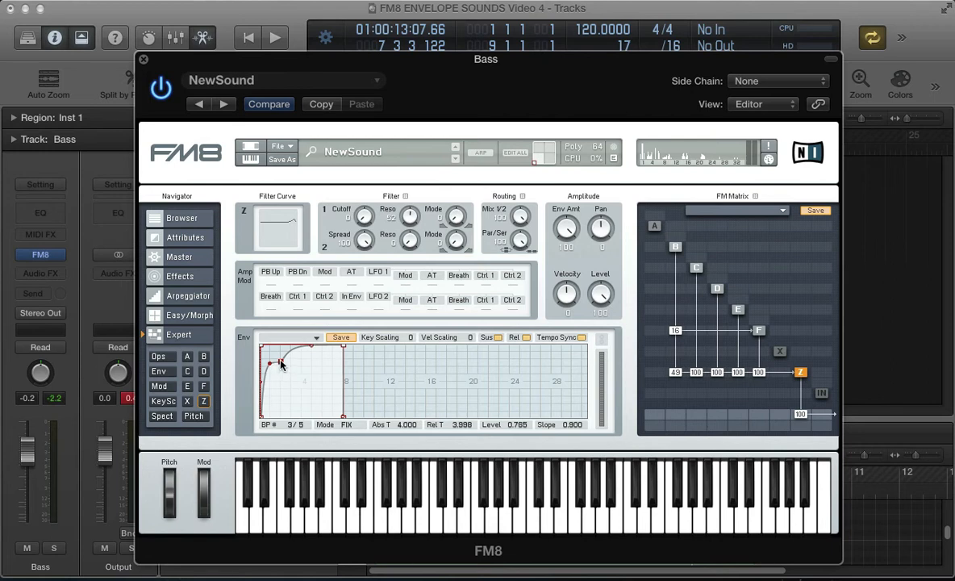
{"action": "left_click_drag", "start_coordinate": [280, 363], "coordinate": [303, 383]}
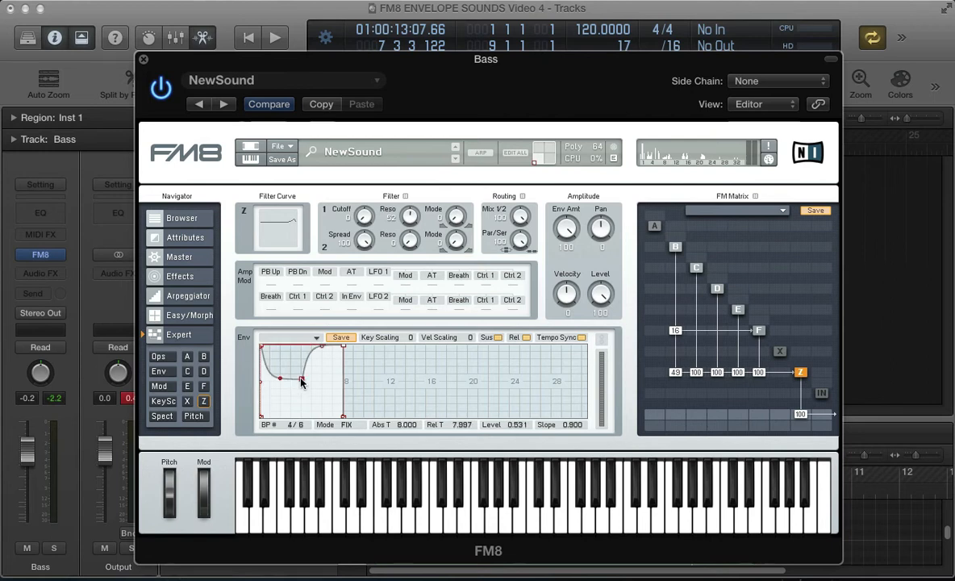
{"action": "left_click_drag", "start_coordinate": [280, 378], "coordinate": [278, 417]}
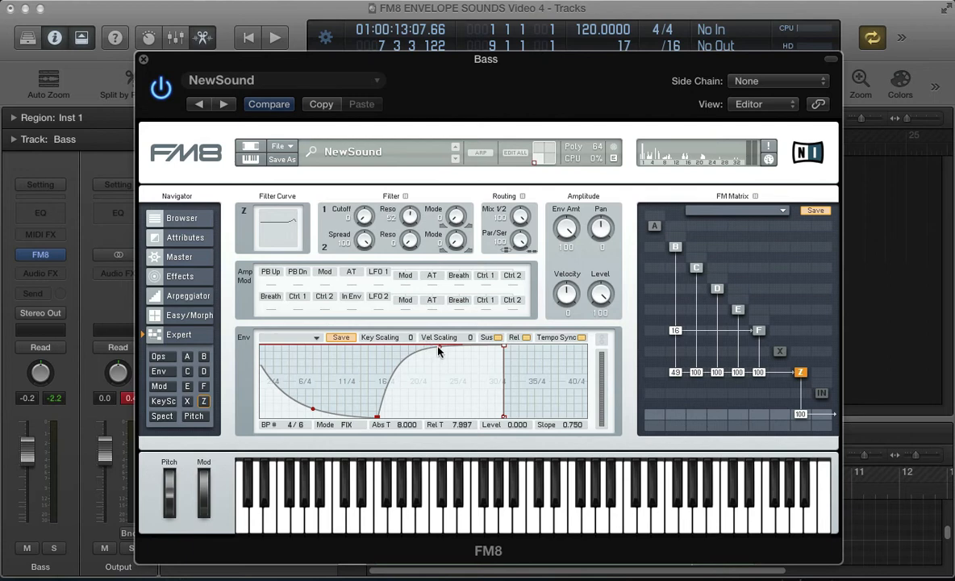
{"action": "left_click_drag", "start_coordinate": [439, 350], "coordinate": [439, 413]}
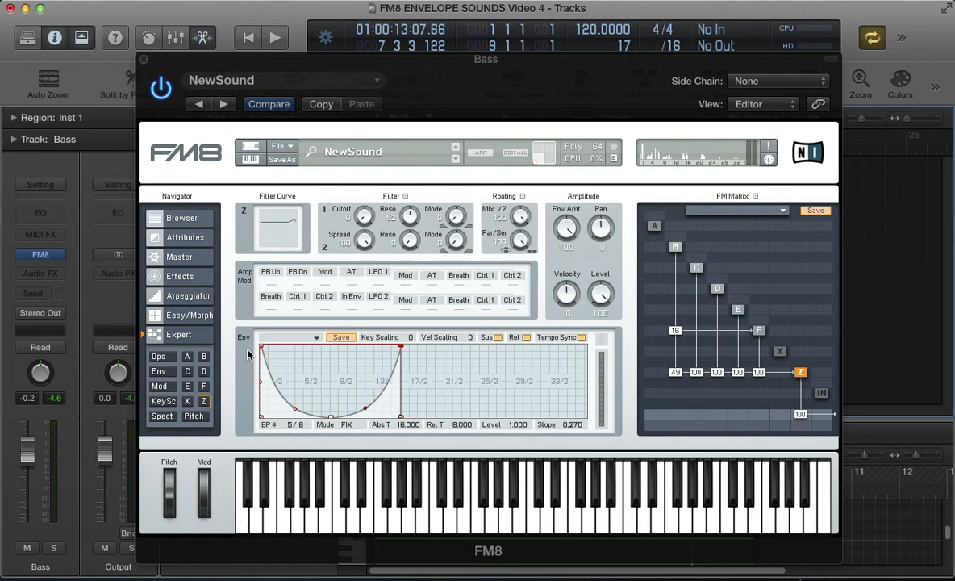
Step: Hide and reshow the FM8 window, then bring up the filter envelope template list
{"action": "left_click", "coordinate": [142, 62]}
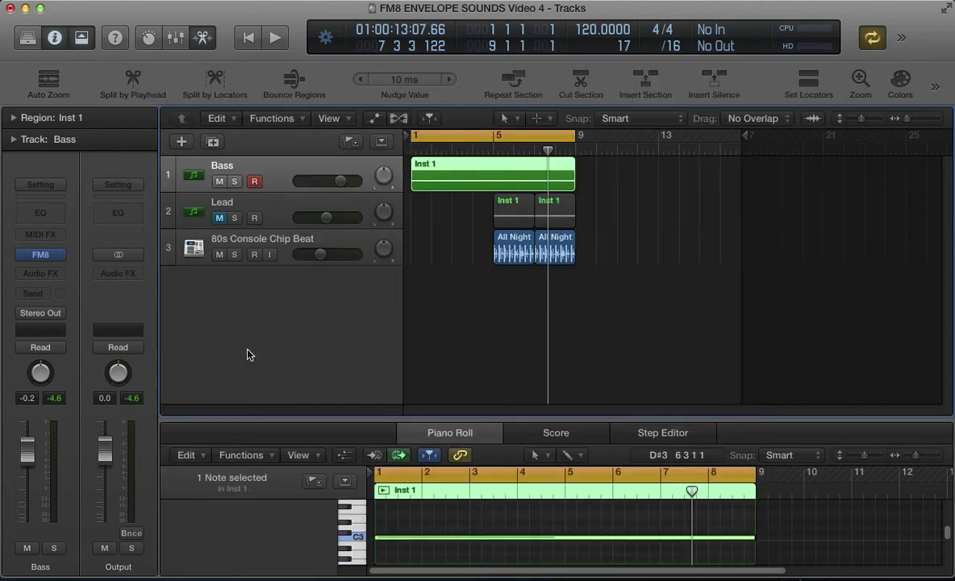
{"action": "left_click", "coordinate": [40, 254]}
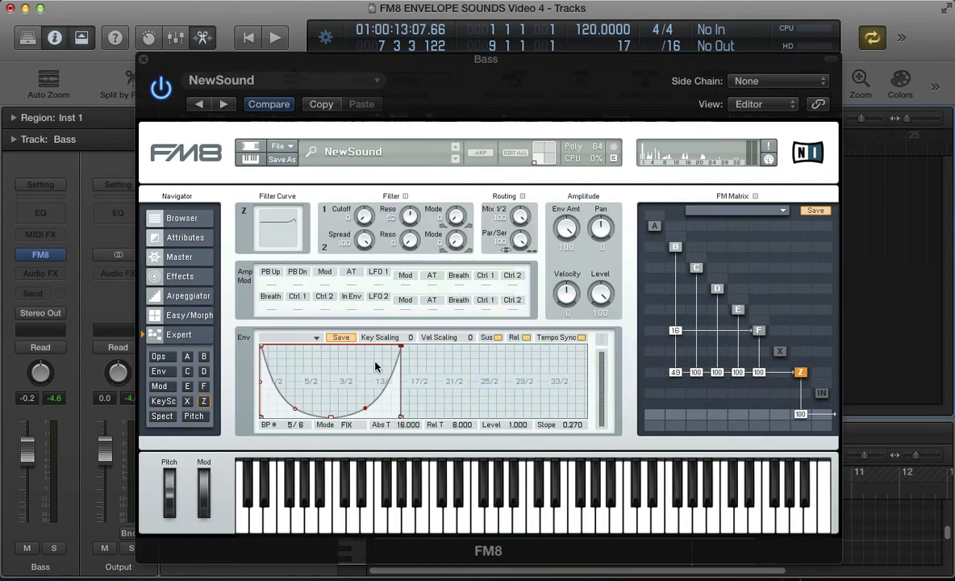
{"action": "mouse_move", "coordinate": [411, 347]}
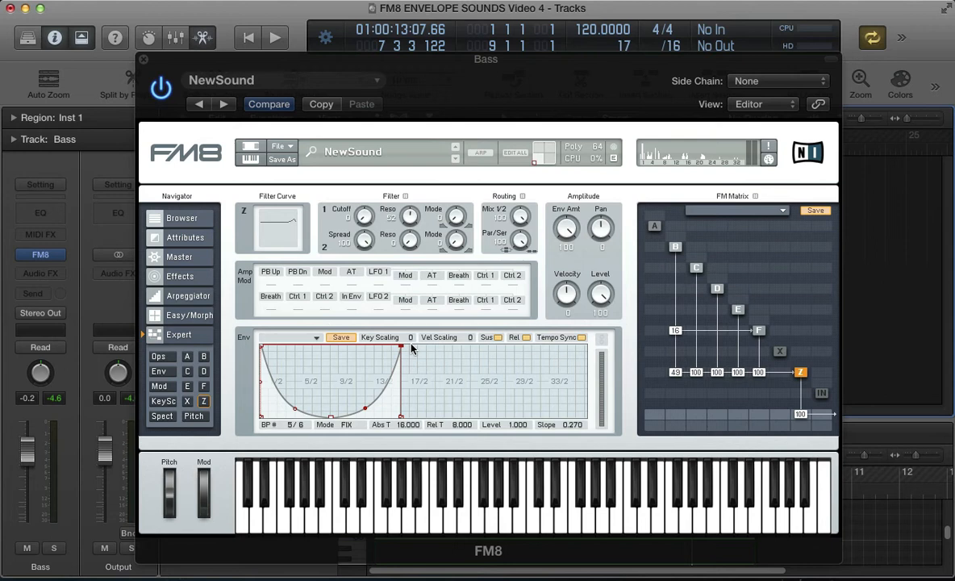
{"action": "mouse_move", "coordinate": [399, 353]}
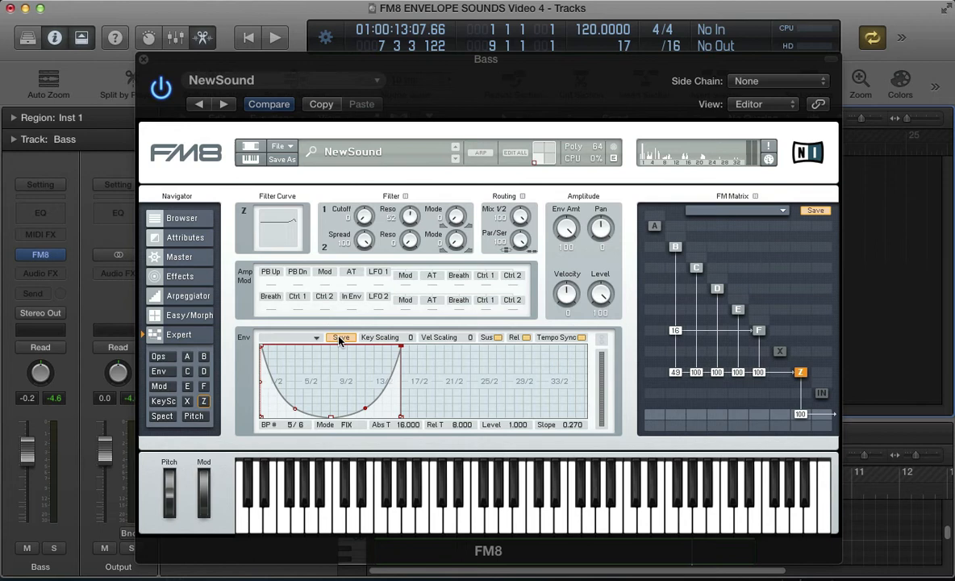
{"action": "left_click", "coordinate": [312, 337]}
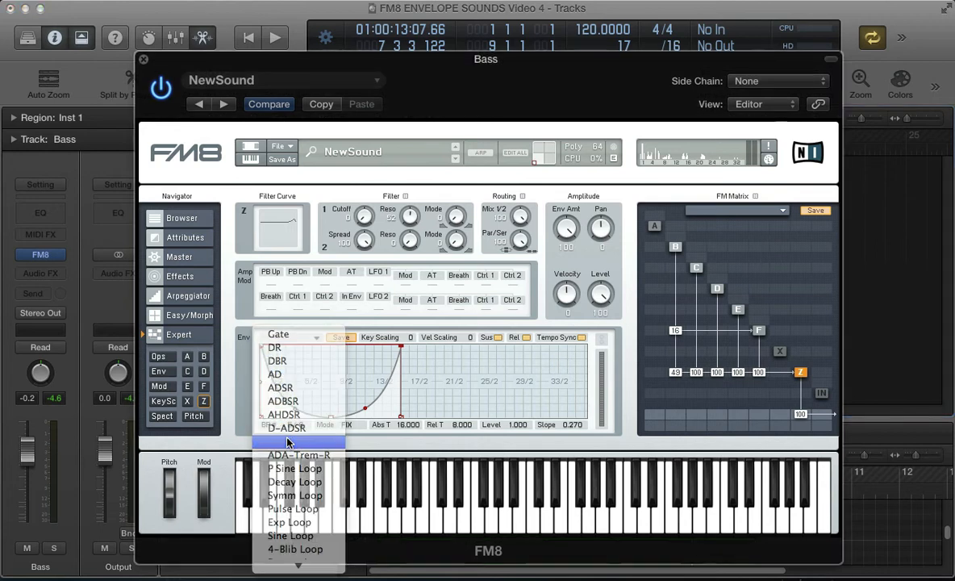
Step: Switch to FM8's Pitch page, with bend range ±2 and portamento time 30
{"action": "left_click", "coordinate": [194, 416]}
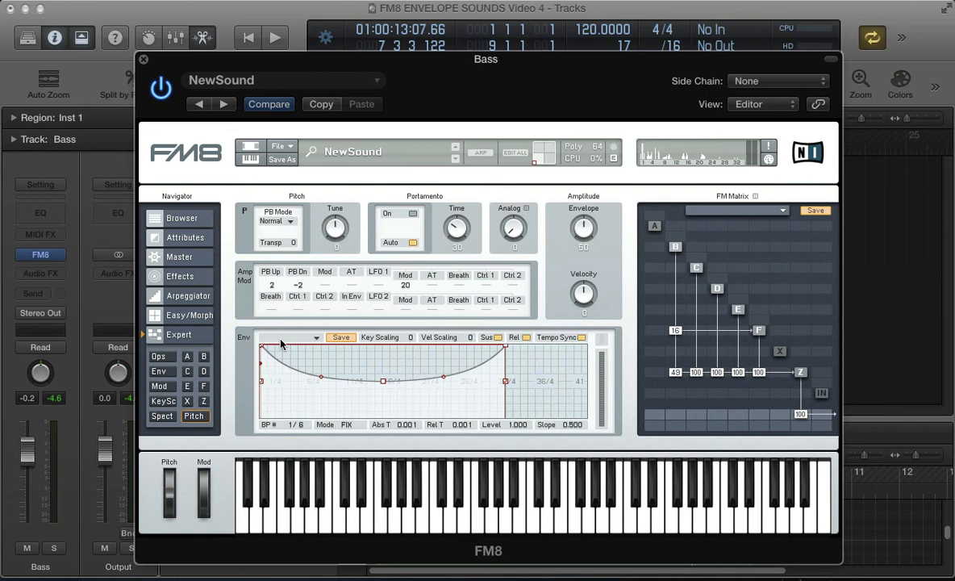
{"action": "mouse_move", "coordinate": [262, 351]}
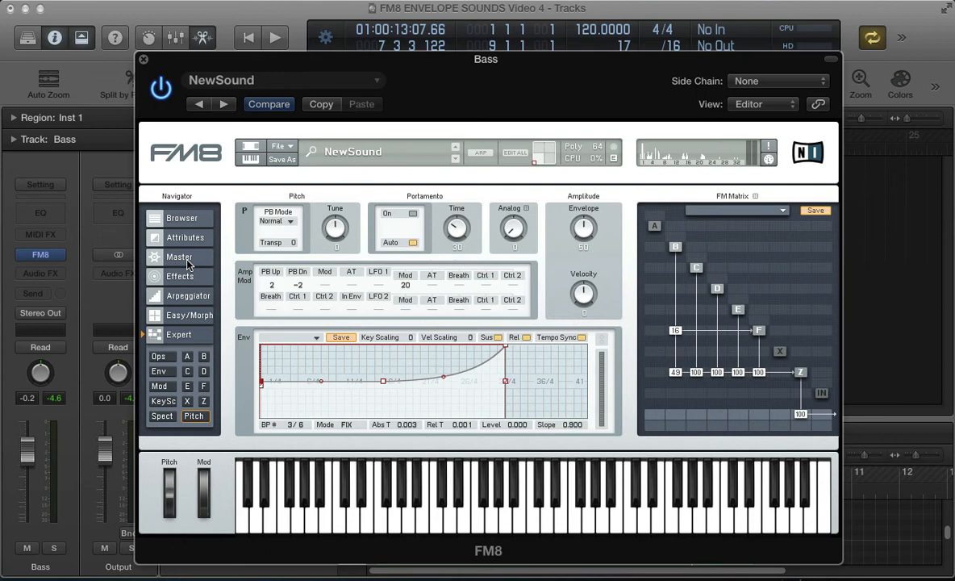
Step: Open FM8's empty Effects page from the navigator
{"action": "left_click", "coordinate": [179, 257]}
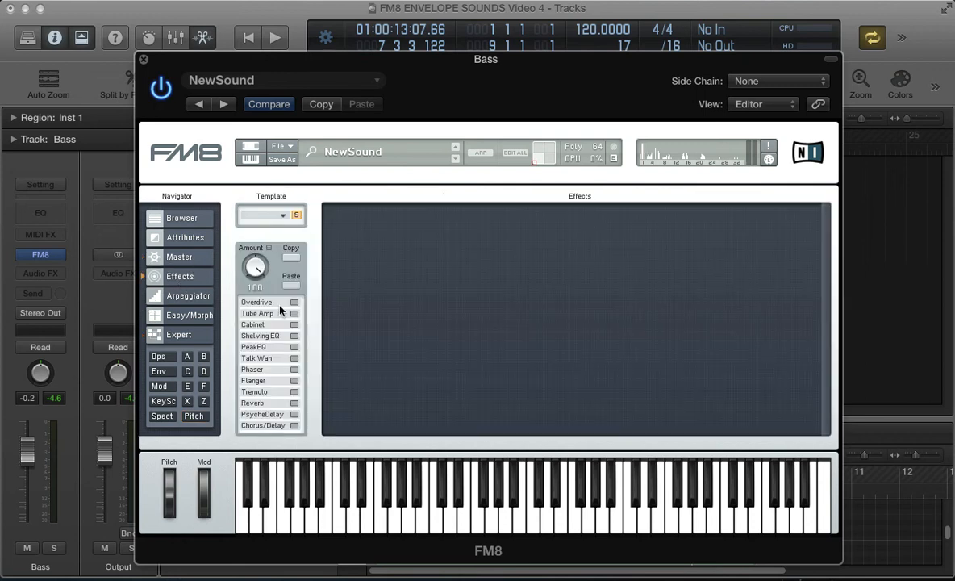
Step: Enable Overdrive with tone 100 and bass 84, and boost Peak EQ lows and highs
{"action": "left_click", "coordinate": [294, 301]}
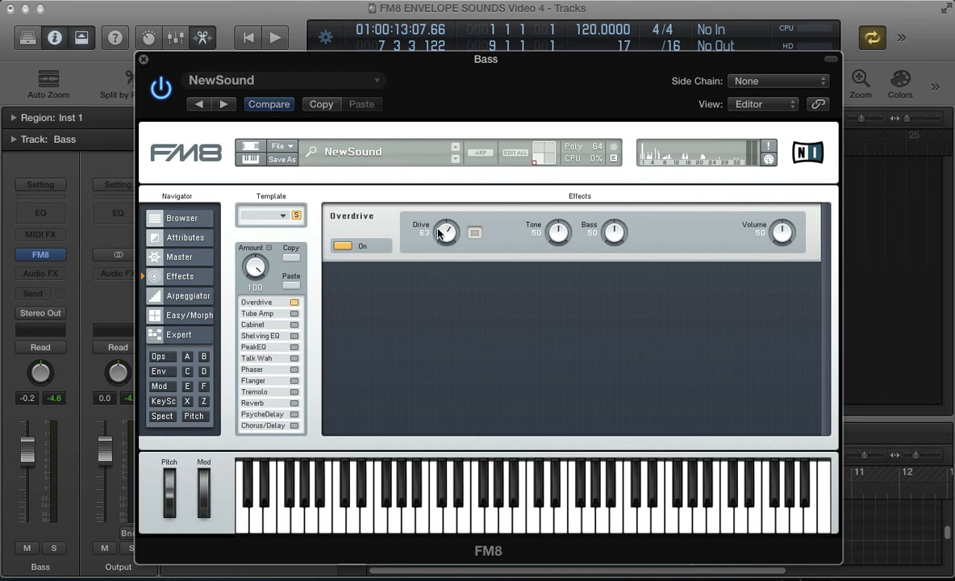
{"action": "left_click_drag", "start_coordinate": [447, 232], "coordinate": [446, 229]}
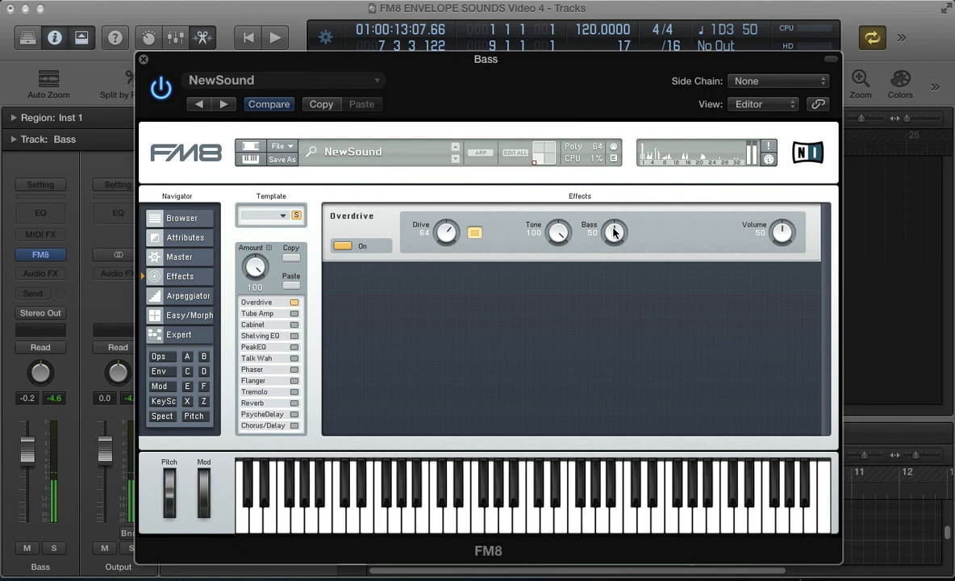
{"action": "left_click_drag", "start_coordinate": [614, 233], "coordinate": [614, 222]}
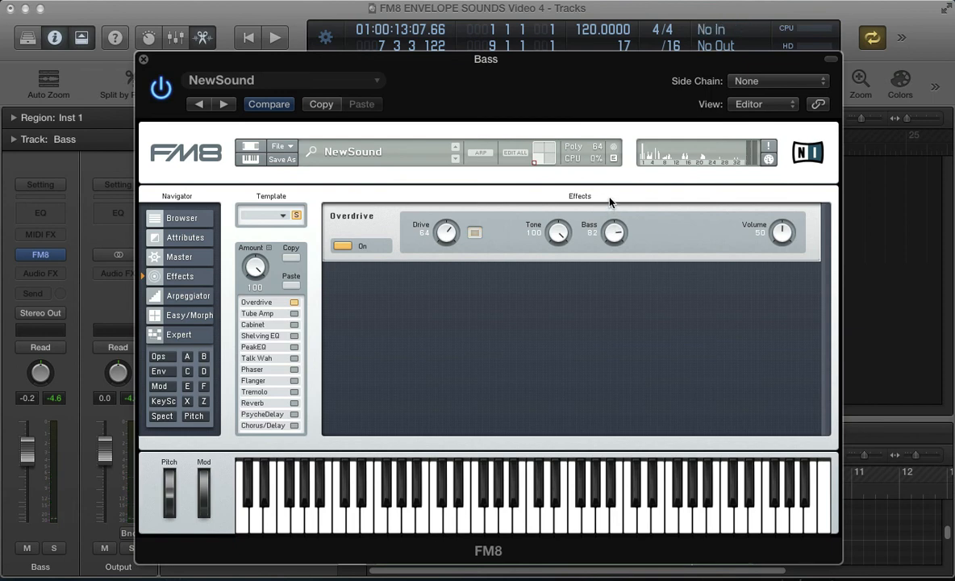
{"action": "left_click_drag", "start_coordinate": [614, 232], "coordinate": [614, 226]}
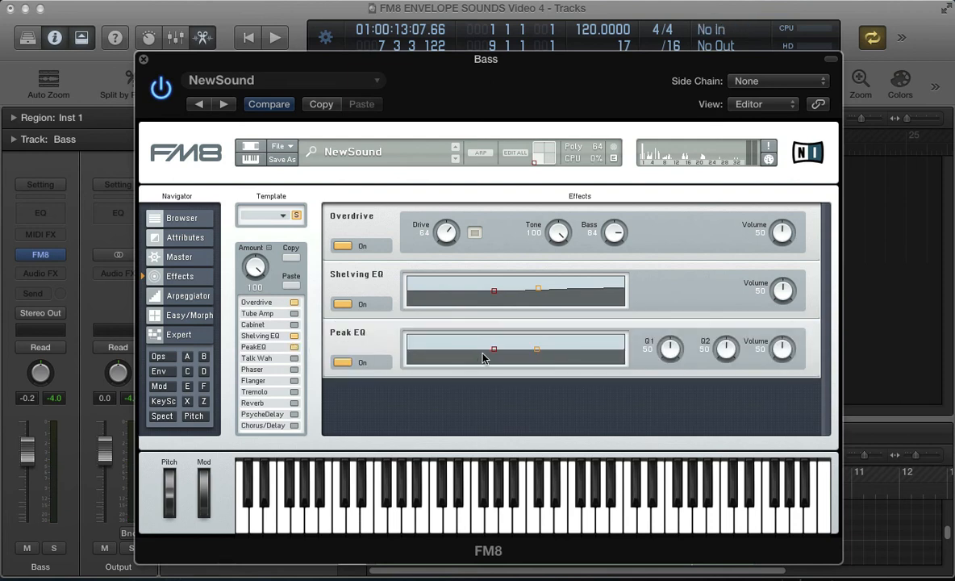
{"action": "left_click_drag", "start_coordinate": [494, 350], "coordinate": [447, 349]}
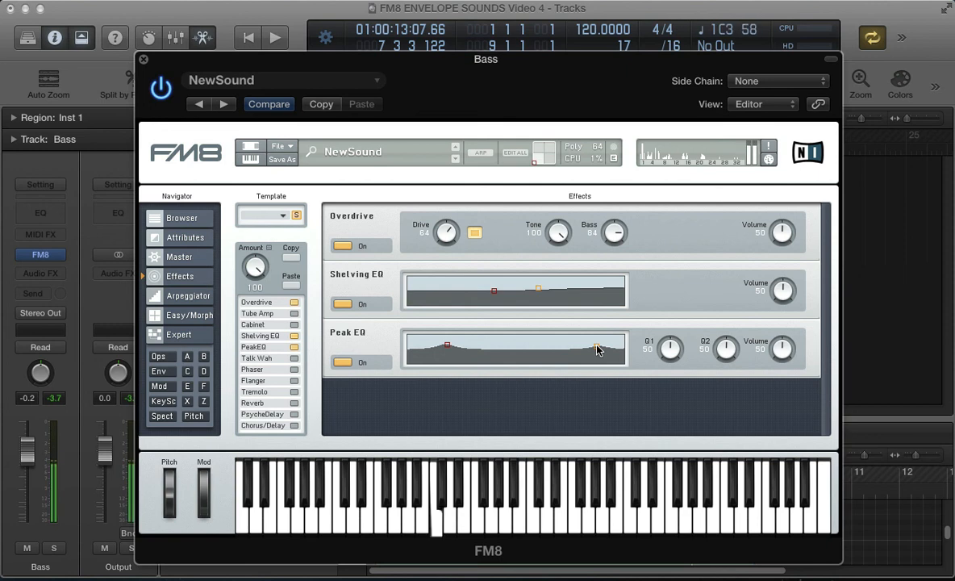
Step: Set Peak EQ volume 44 and reverb time 36, then hide FM8 and select the Bass region
{"action": "left_click_drag", "start_coordinate": [782, 349], "coordinate": [782, 359]}
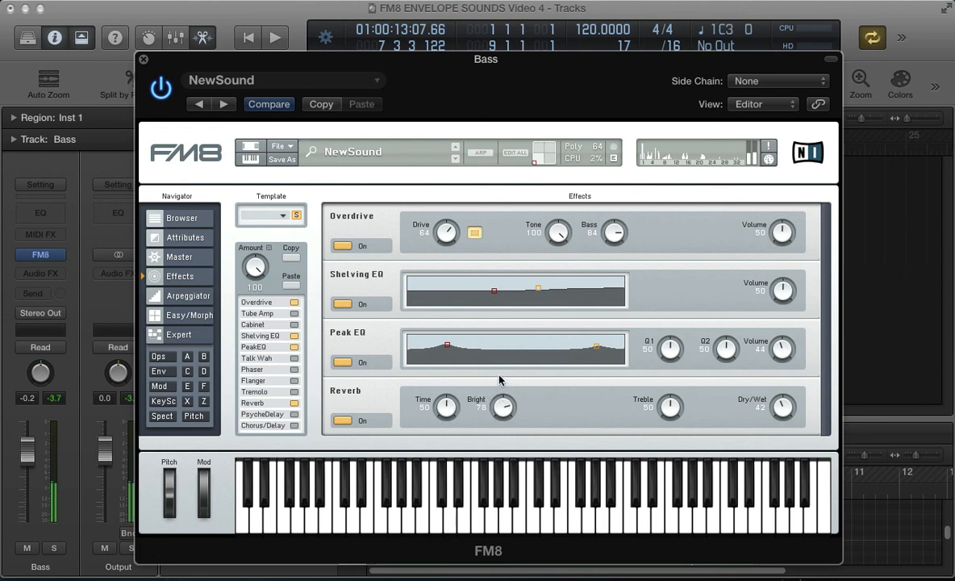
{"action": "left_click_drag", "start_coordinate": [446, 405], "coordinate": [442, 424]}
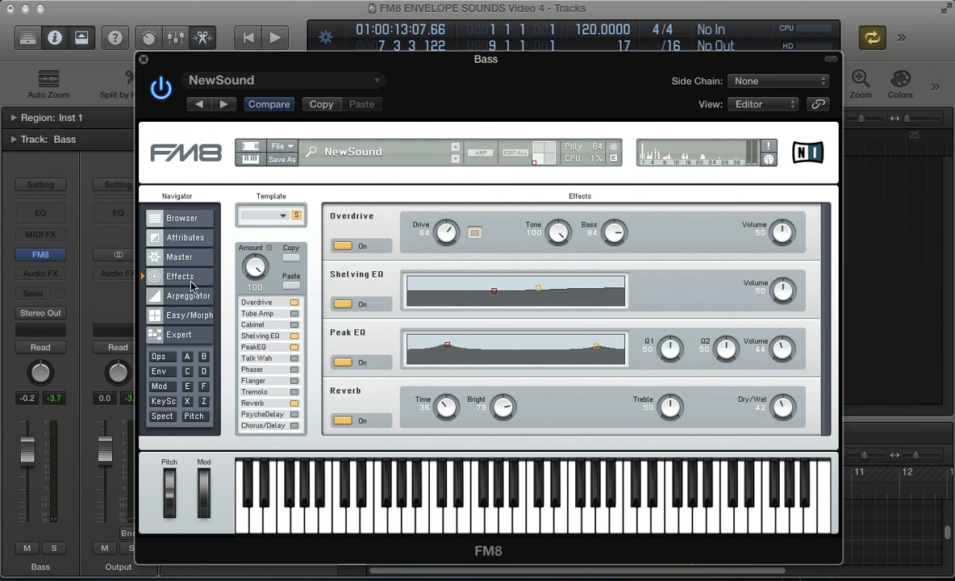
{"action": "left_click", "coordinate": [143, 63]}
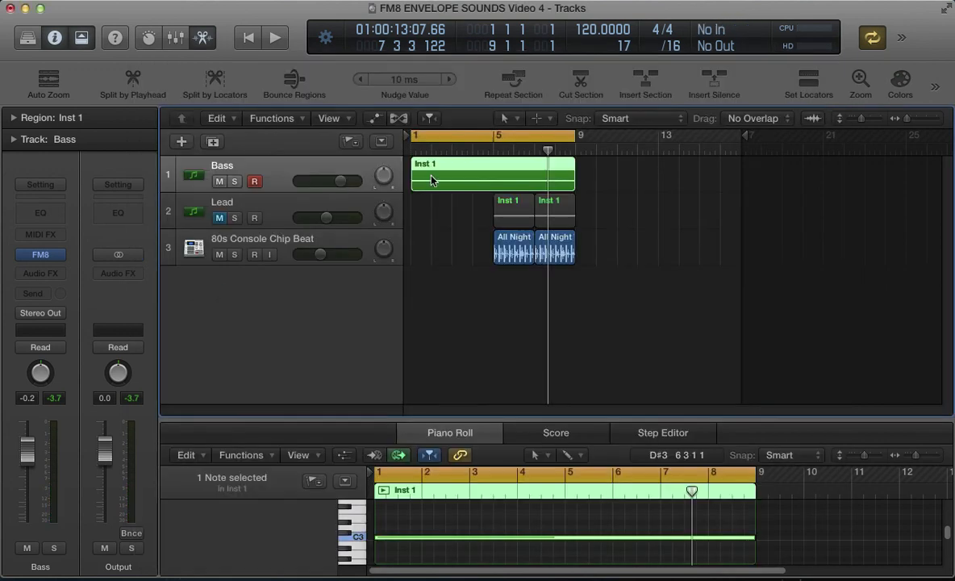
{"action": "left_click", "coordinate": [277, 37]}
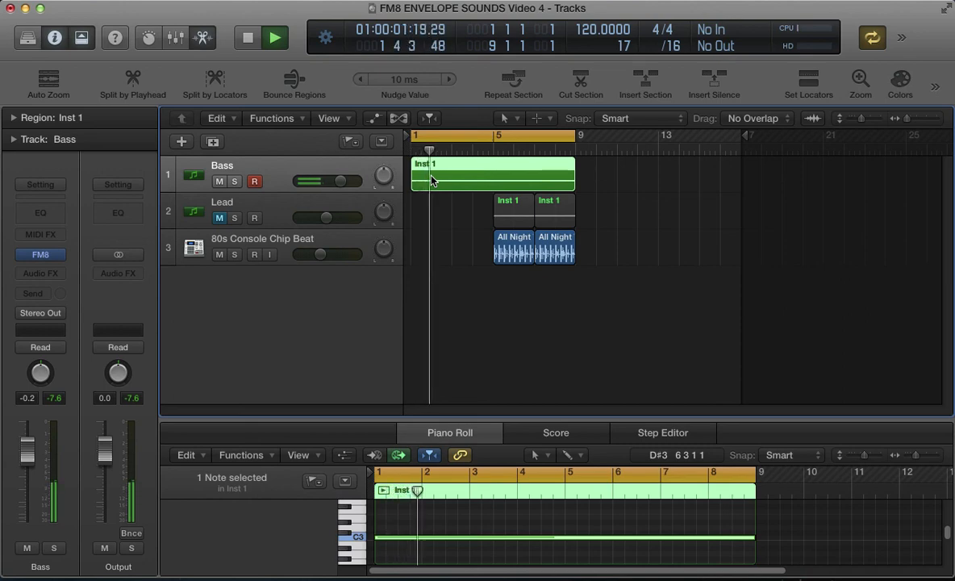